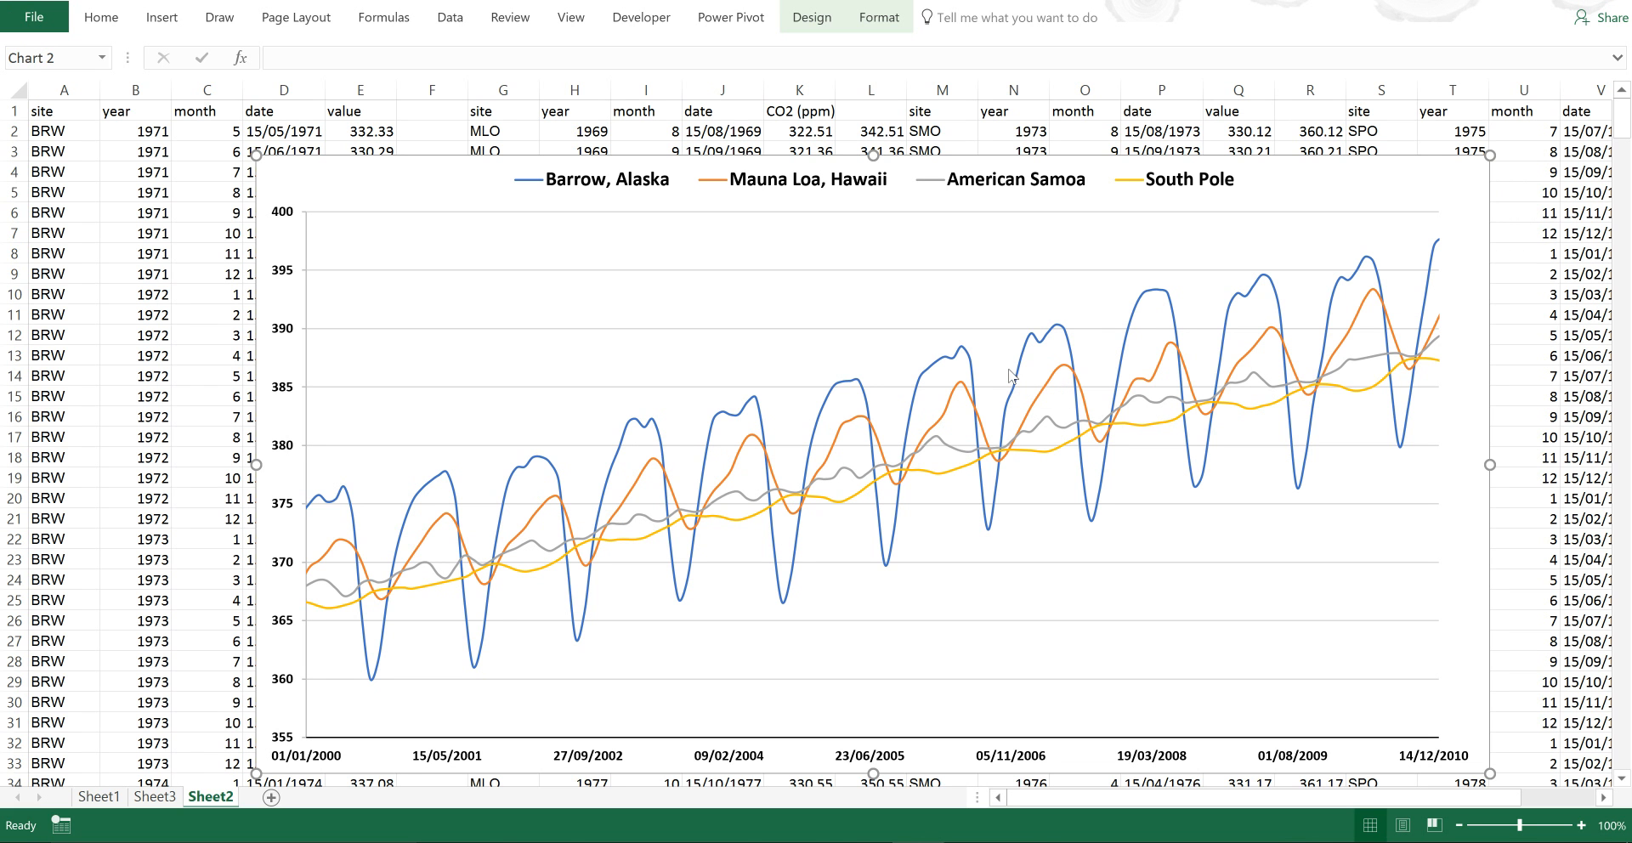
{"action": "mouse_move", "coordinate": [1065, 502]}
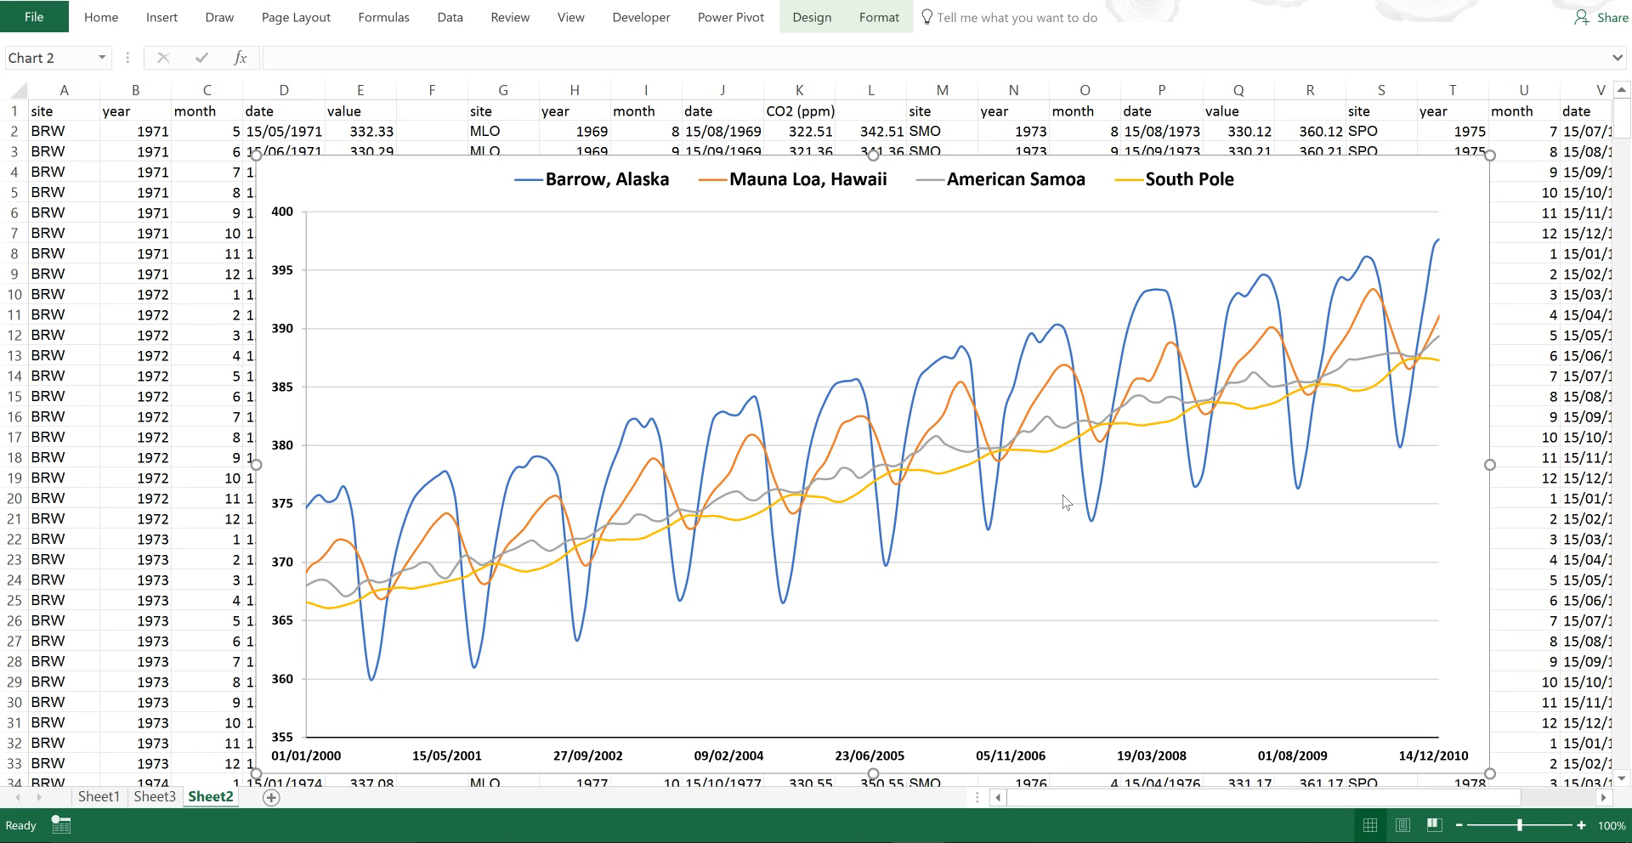
{"action": "mouse_move", "coordinate": [1060, 508]}
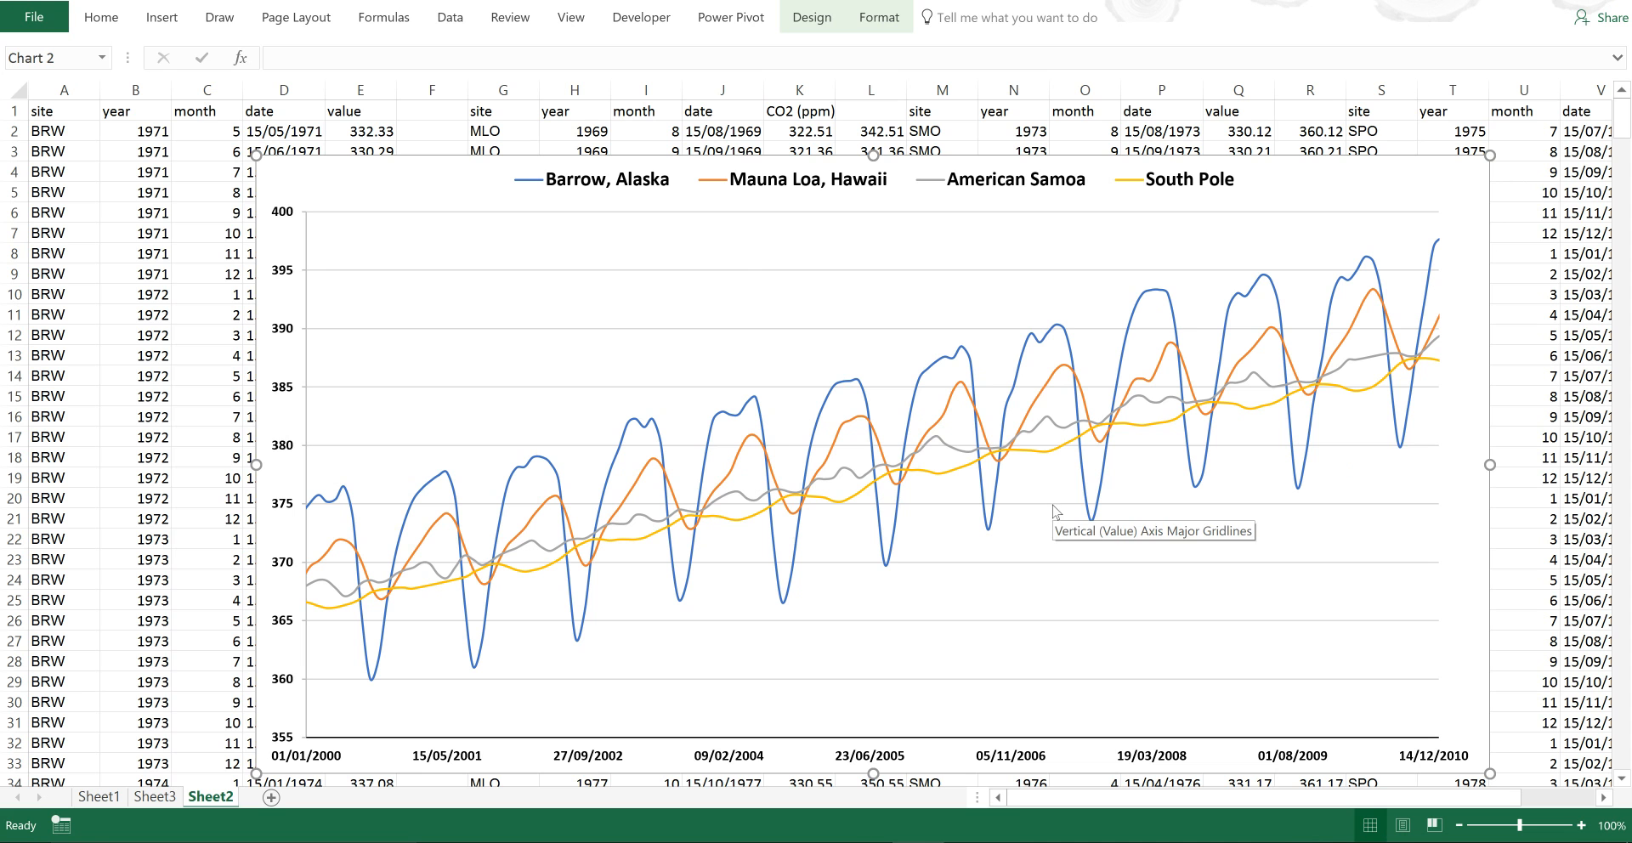
{"action": "mouse_move", "coordinate": [1051, 515]}
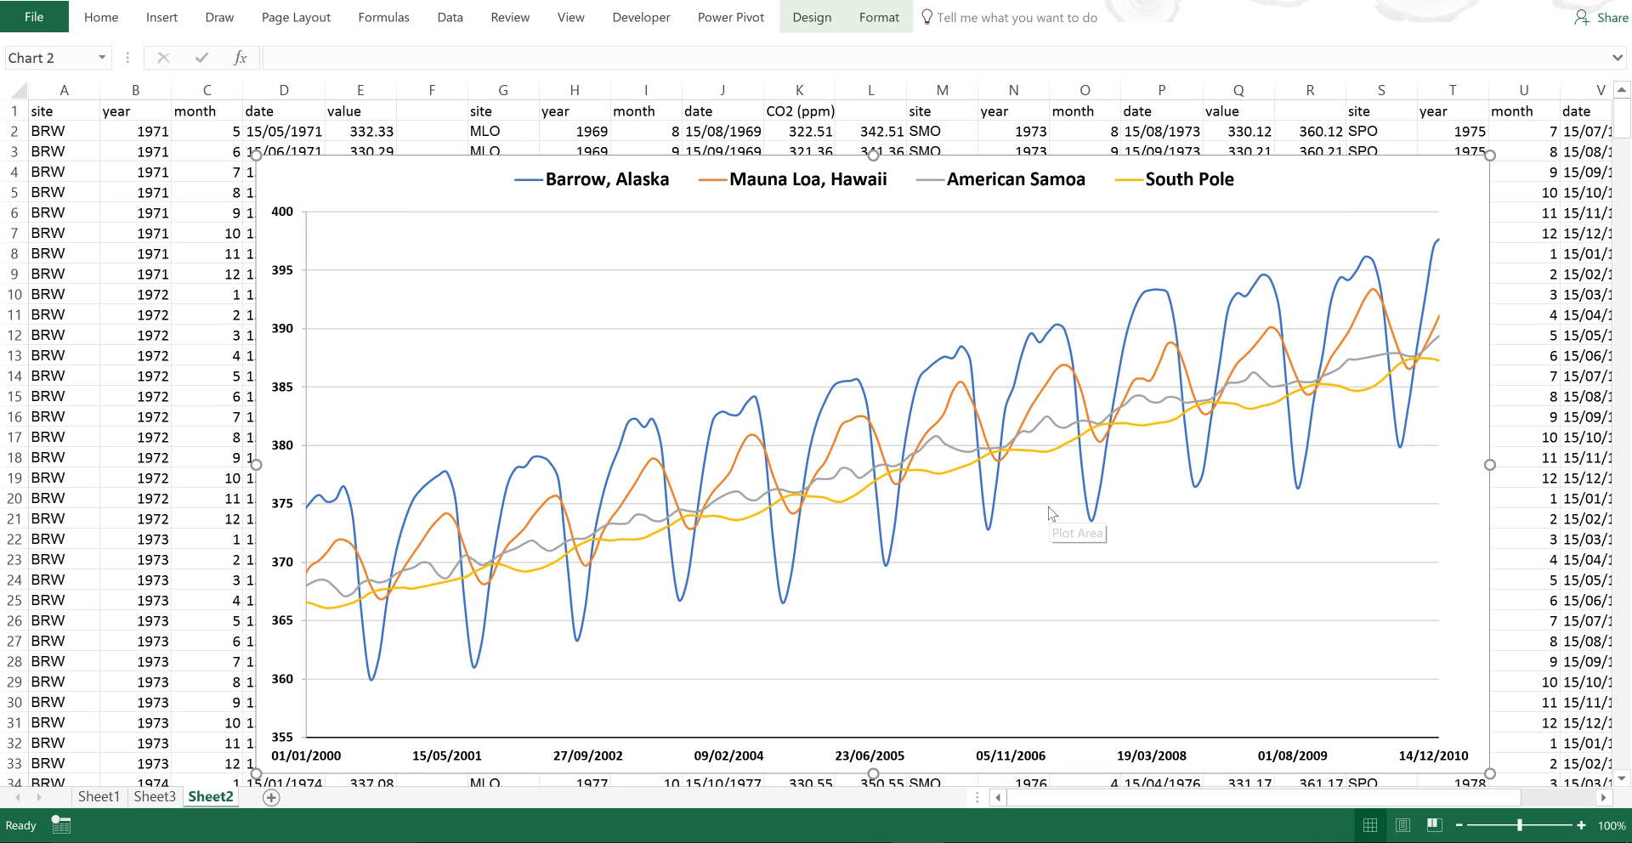
{"action": "mouse_move", "coordinate": [1148, 265]}
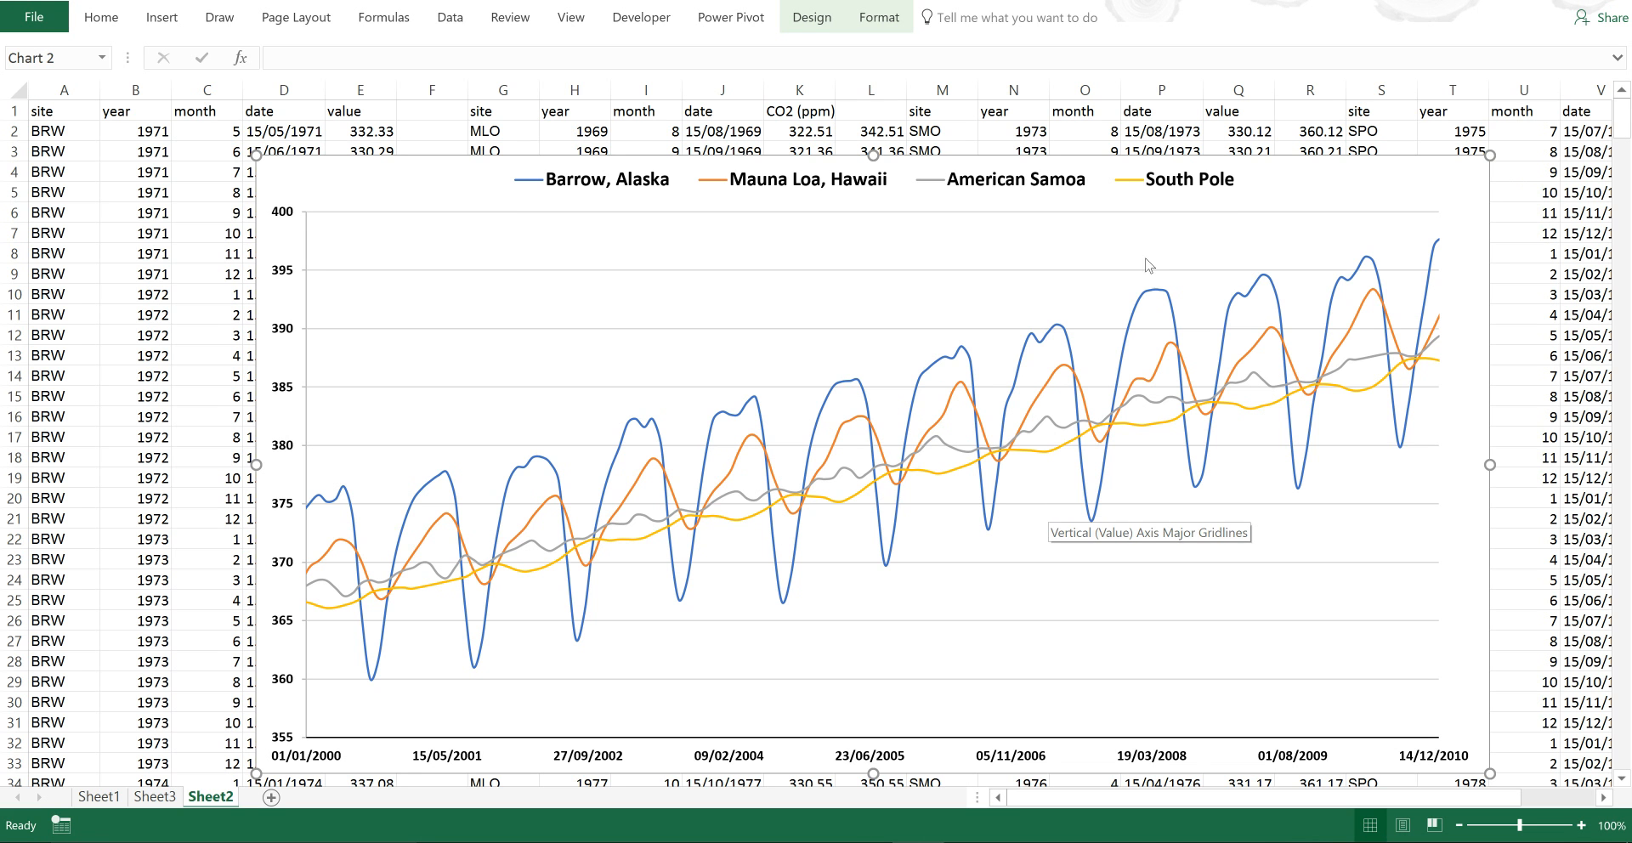
{"action": "mouse_move", "coordinate": [1432, 182]}
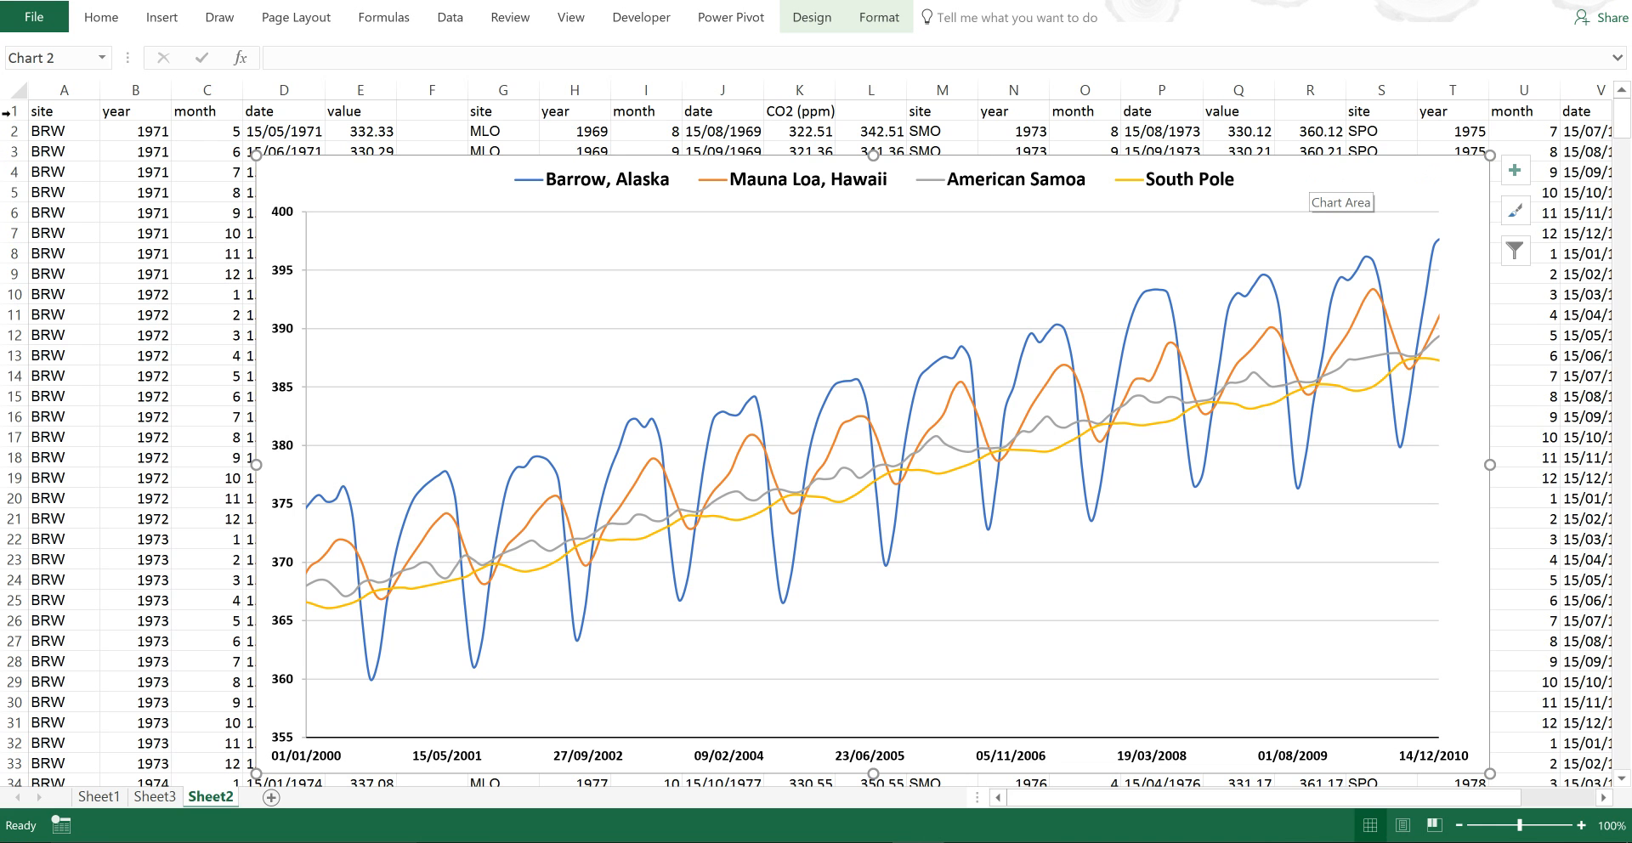
Bring up the print preview of the selected CO2 chart with Microsoft Print to PDF
{"action": "left_click", "coordinate": [34, 17]}
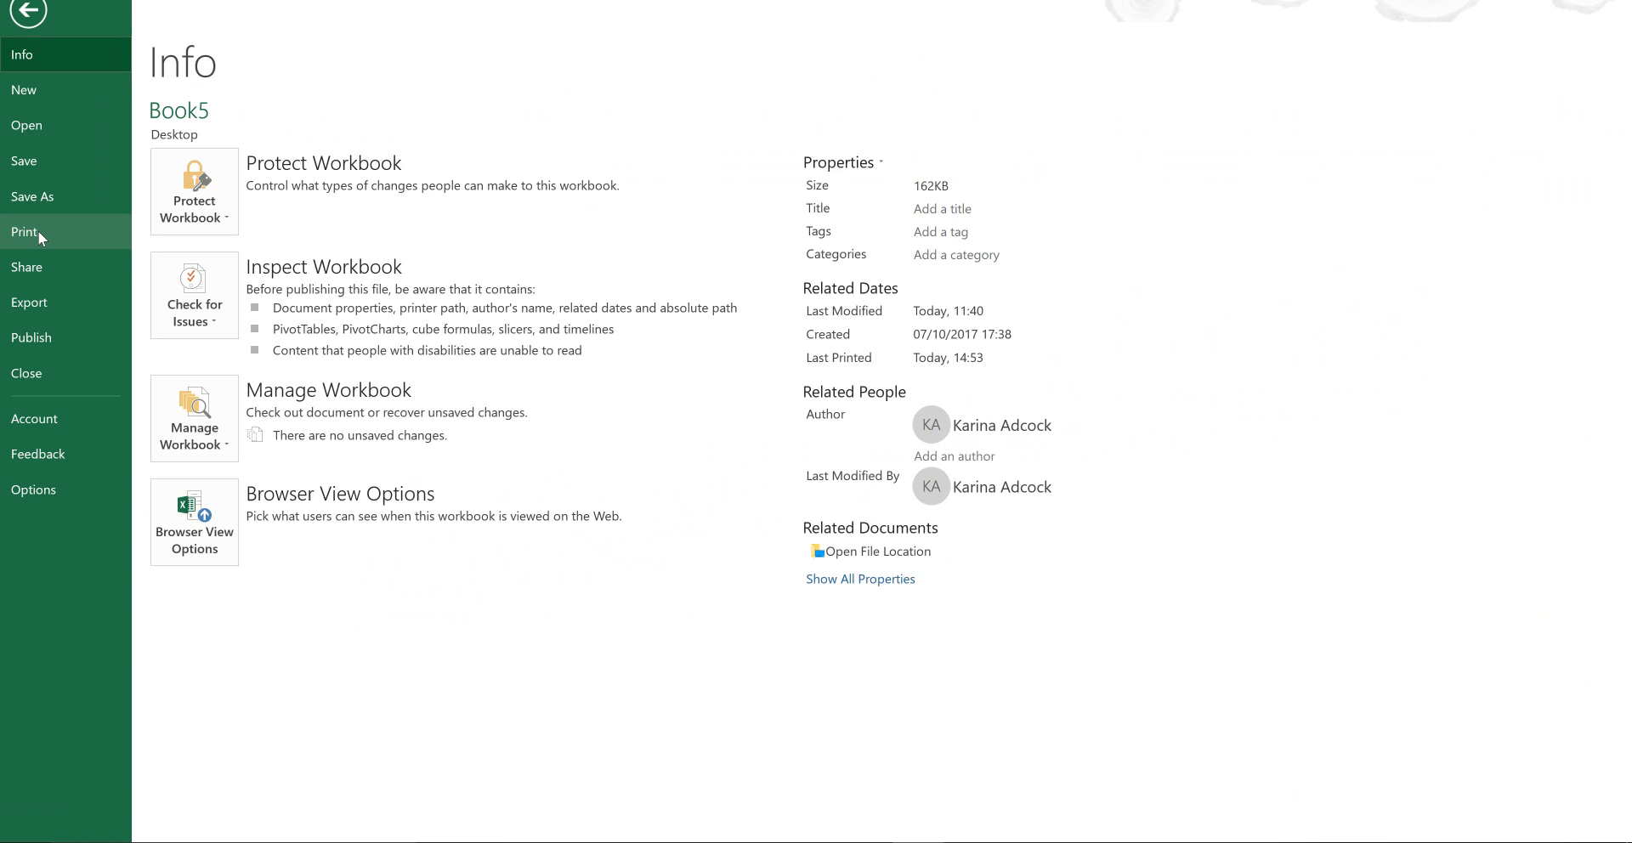
{"action": "left_click", "coordinate": [24, 232]}
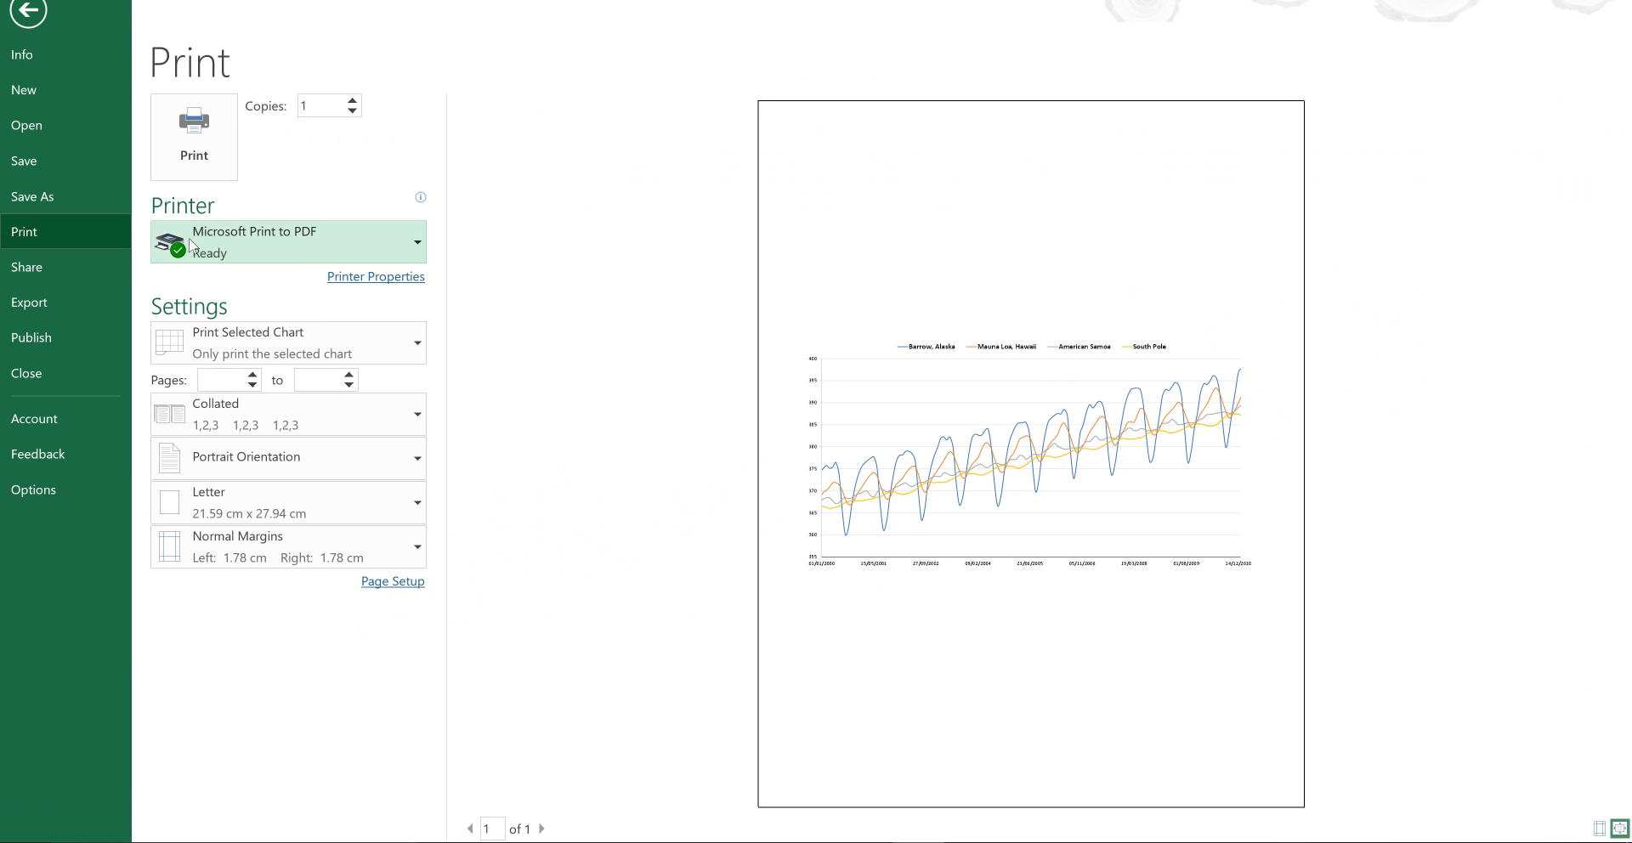
{"action": "mouse_move", "coordinate": [303, 415]}
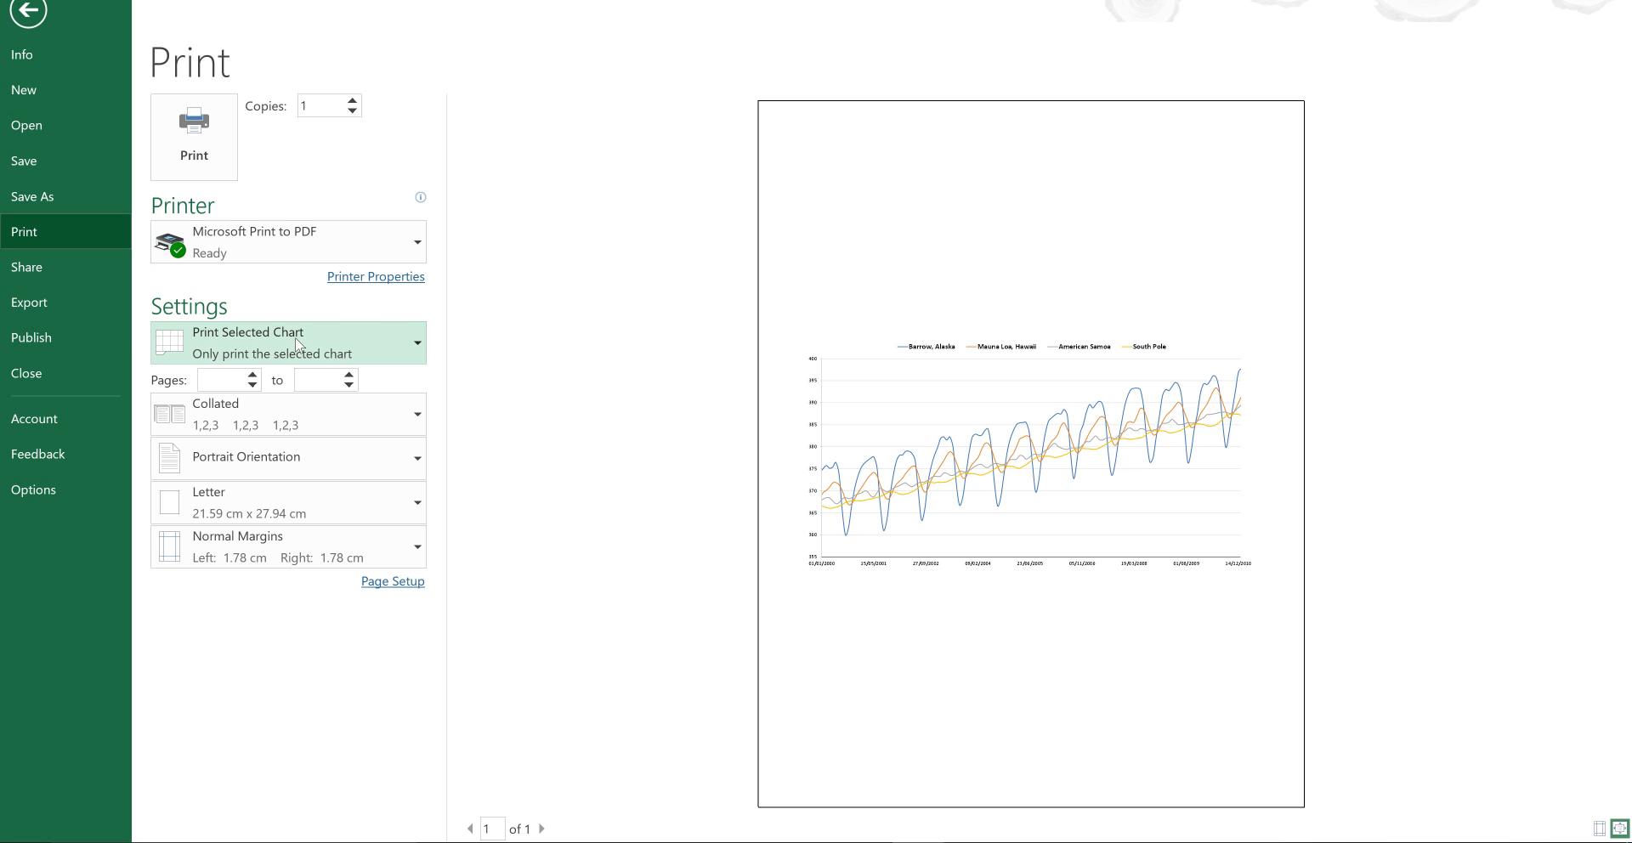
{"action": "mouse_move", "coordinate": [628, 303]}
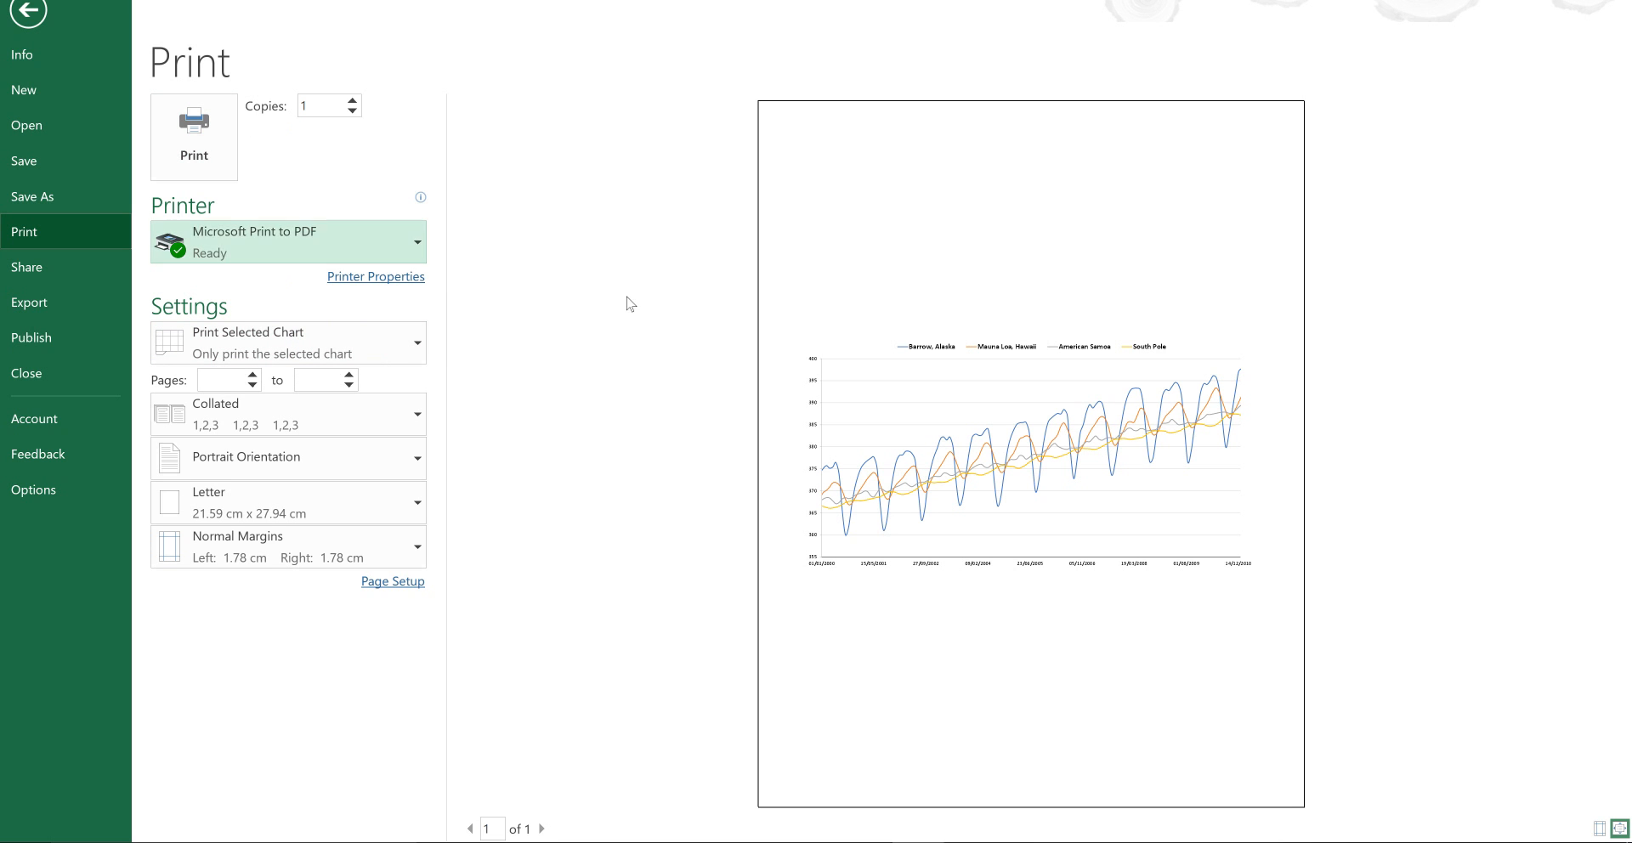
{"action": "mouse_move", "coordinate": [612, 289]}
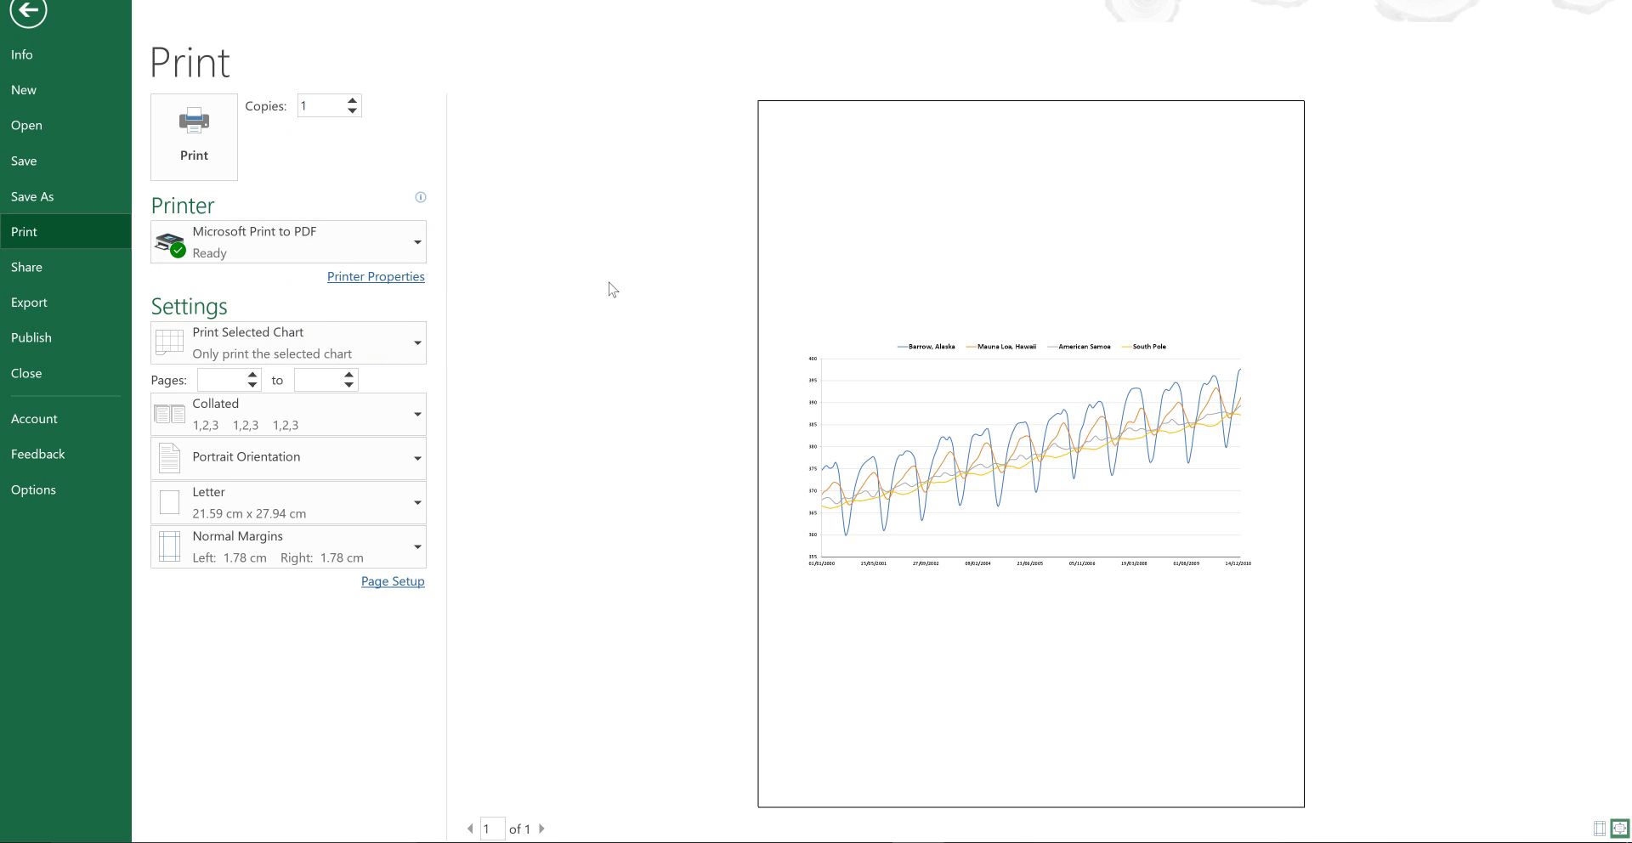
{"action": "mouse_move", "coordinate": [36, 197]}
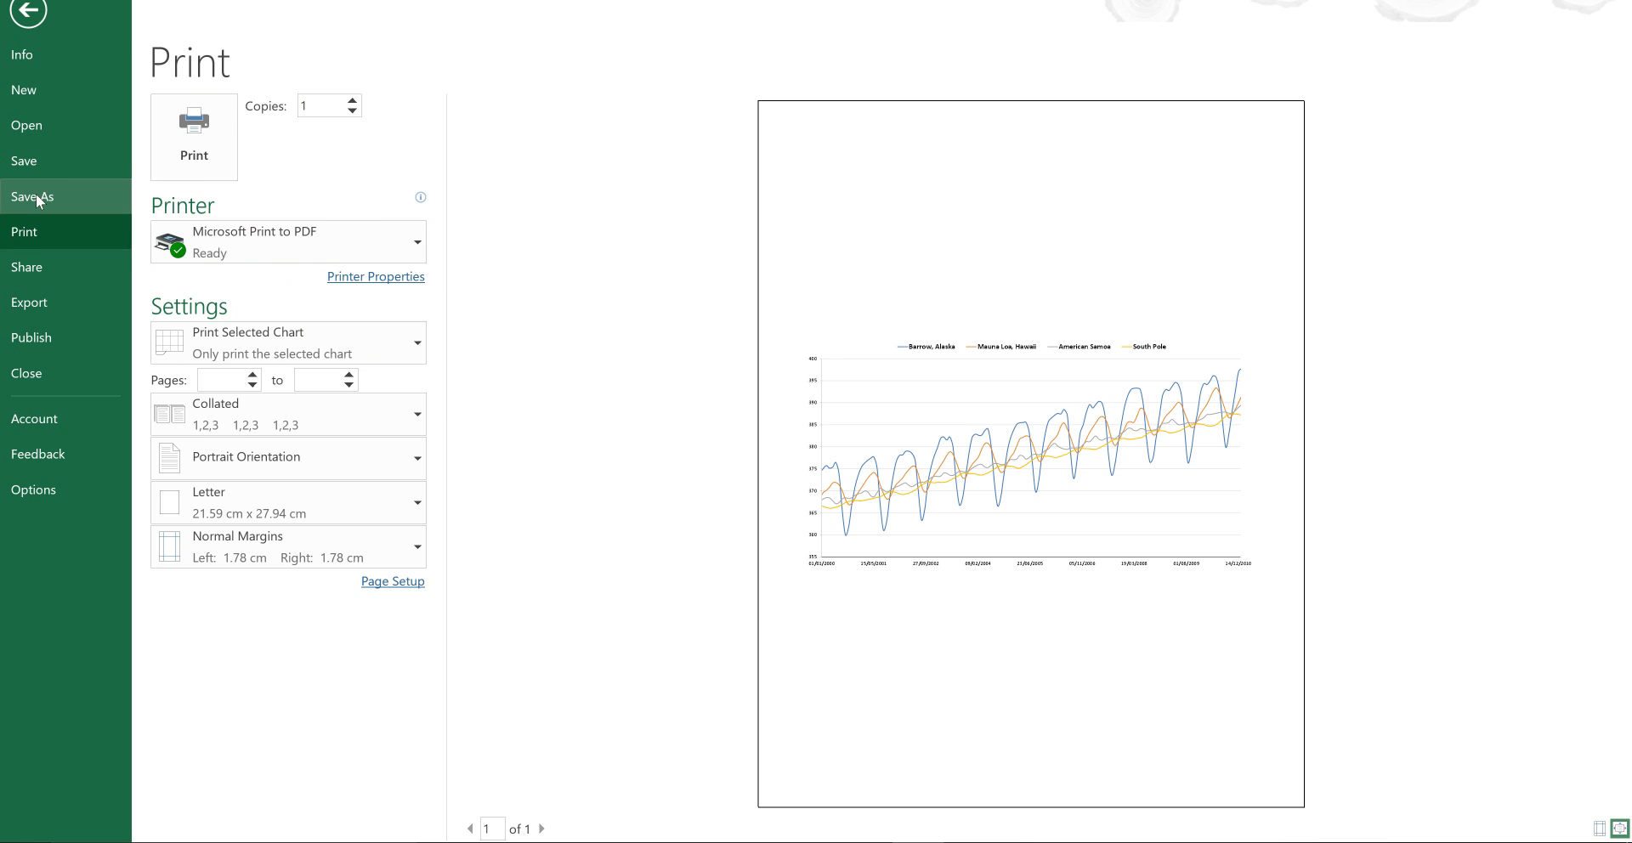
Save only the selected CO2 chart as the PDF Book5 on the Desktop
{"action": "left_click", "coordinate": [32, 197]}
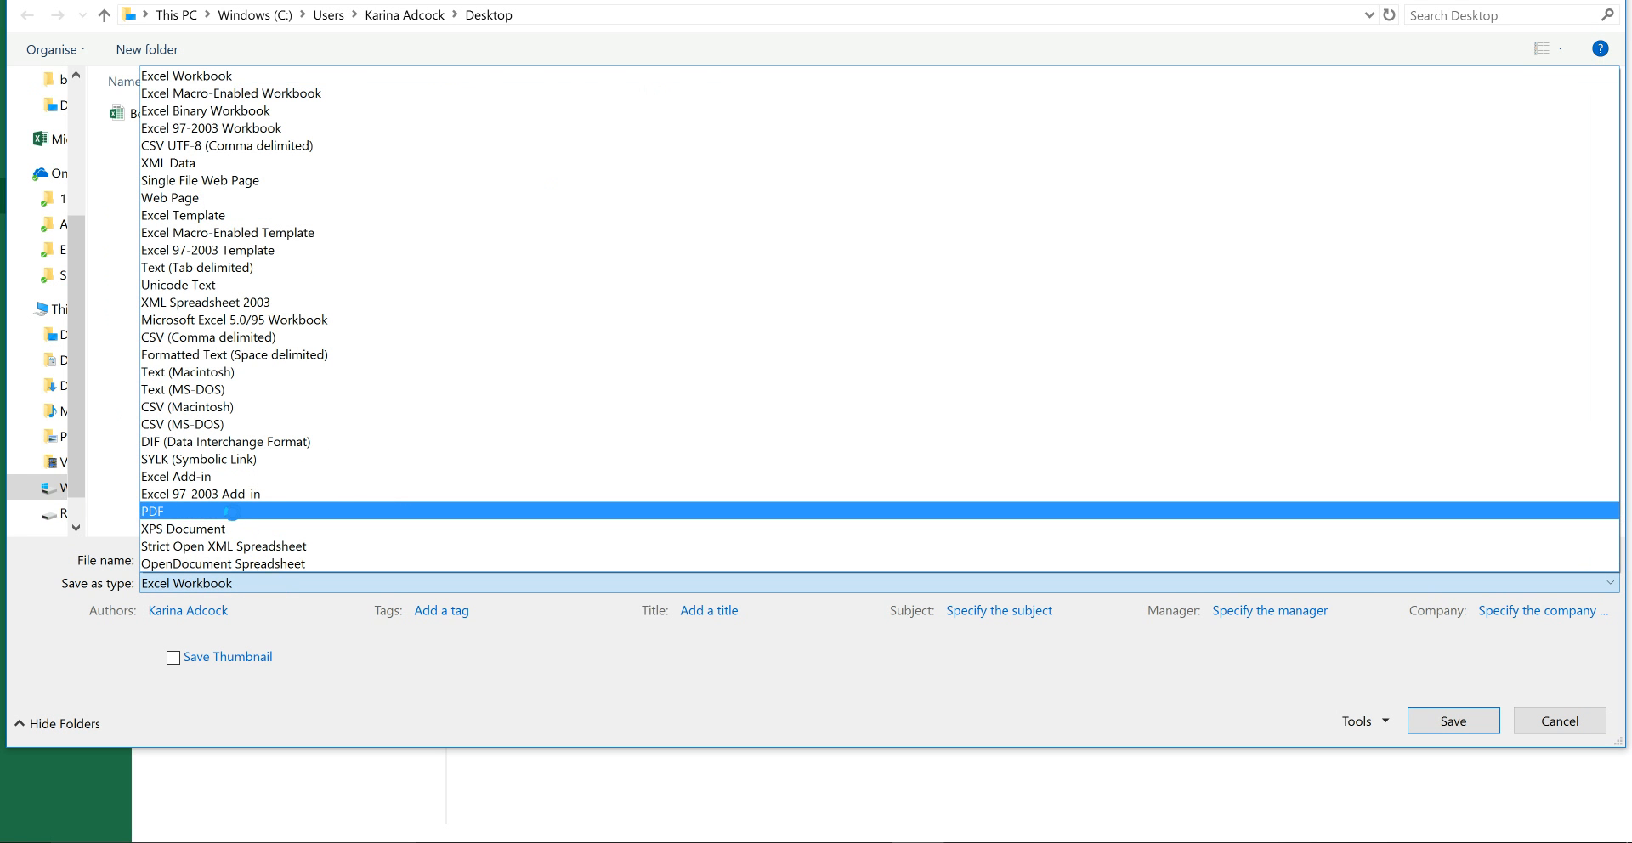
{"action": "left_click", "coordinate": [152, 512]}
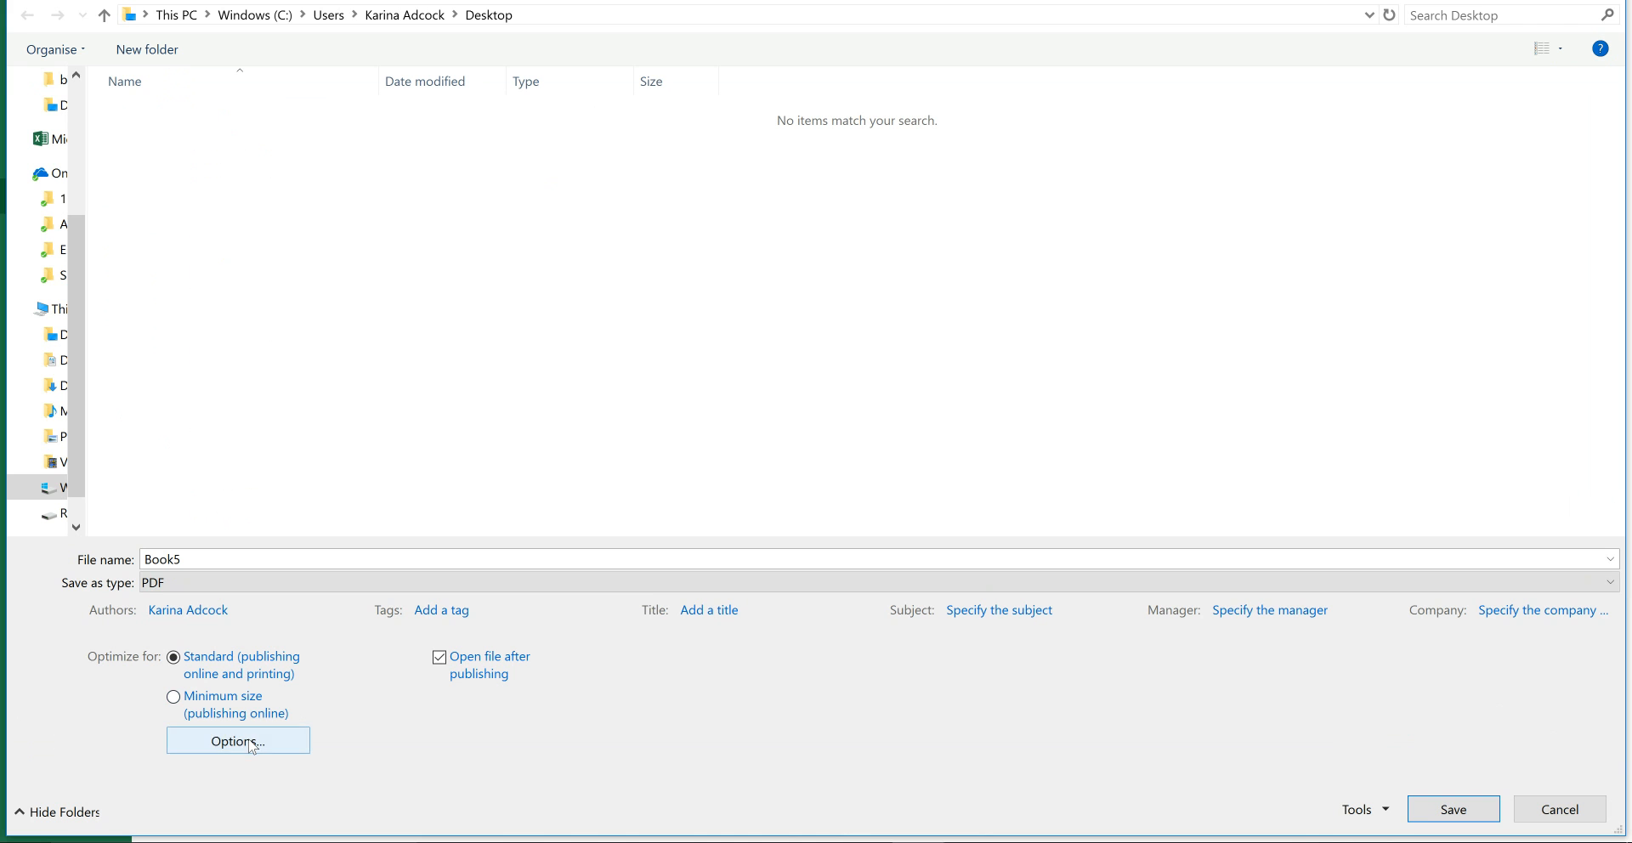
{"action": "left_click", "coordinate": [238, 740]}
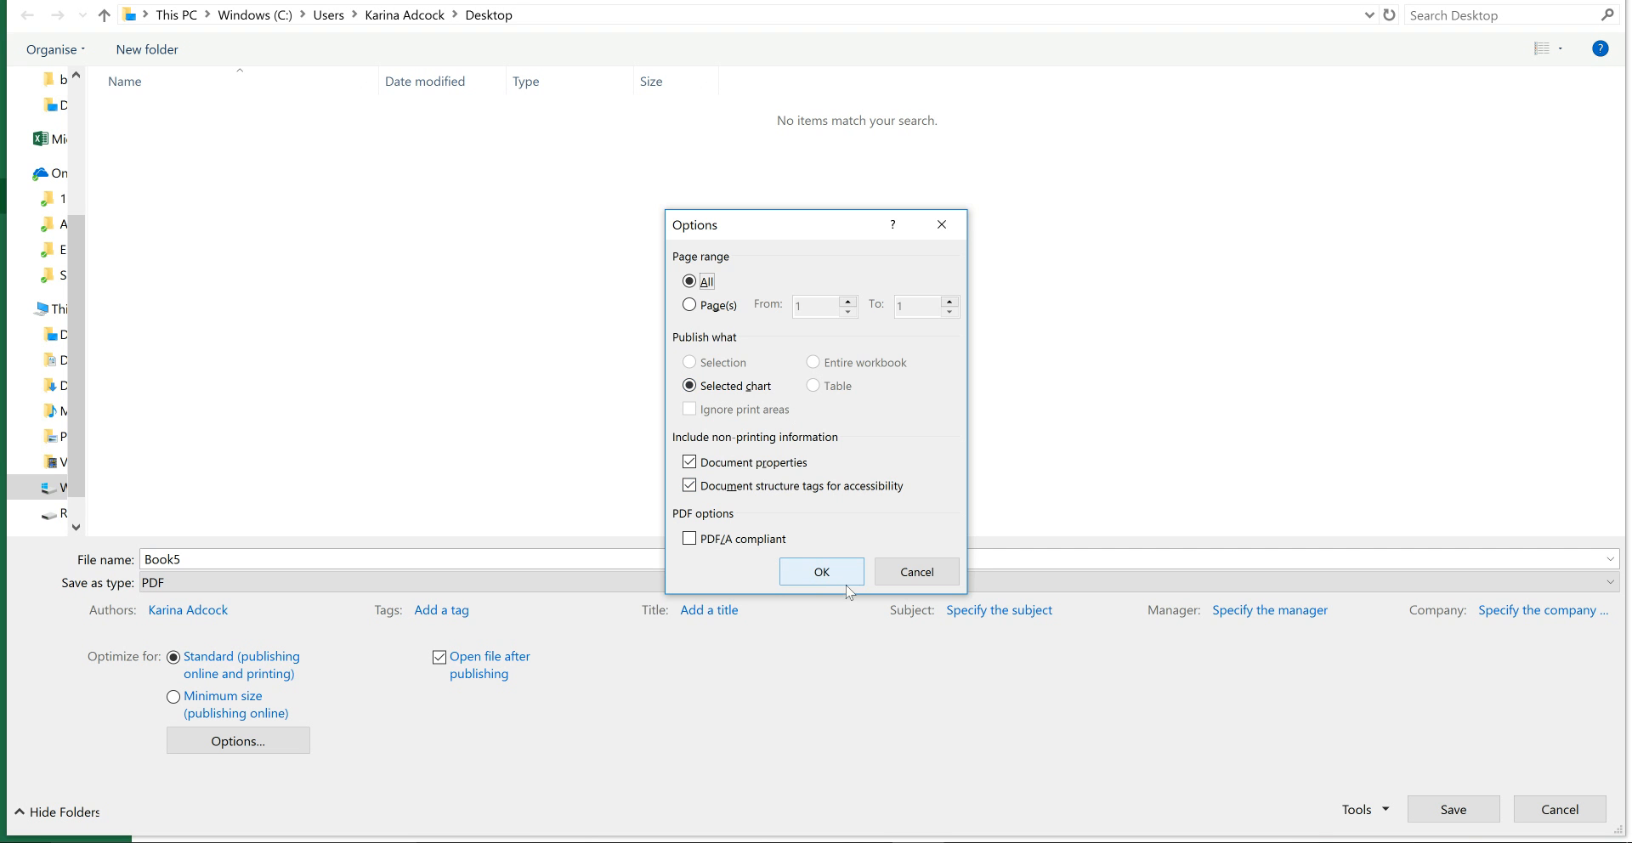
{"action": "left_click", "coordinate": [821, 571]}
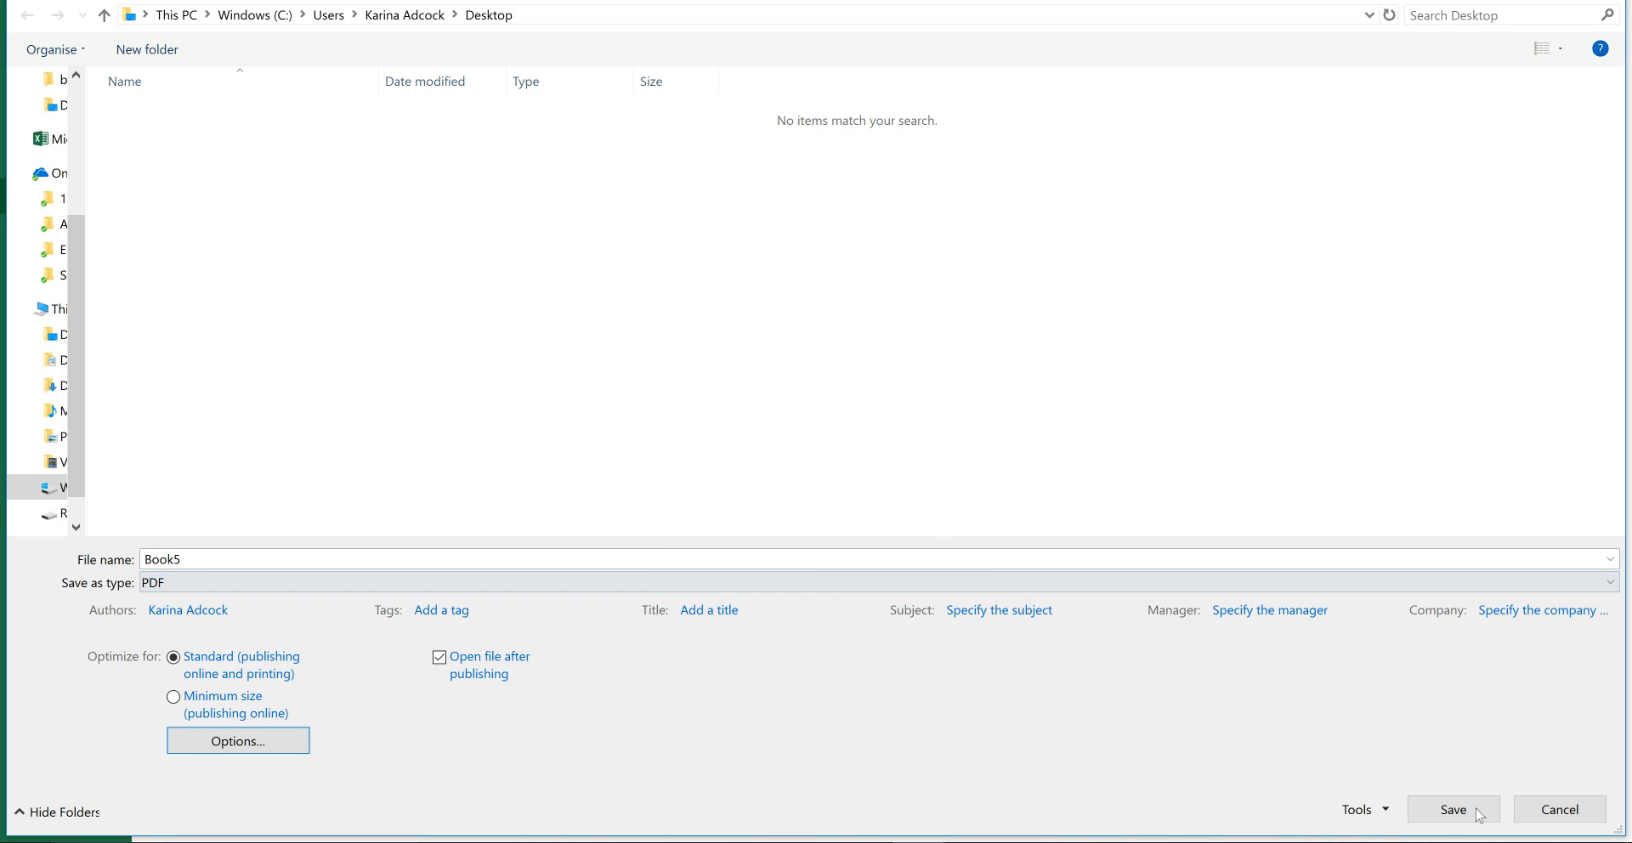
{"action": "left_click", "coordinate": [1452, 809]}
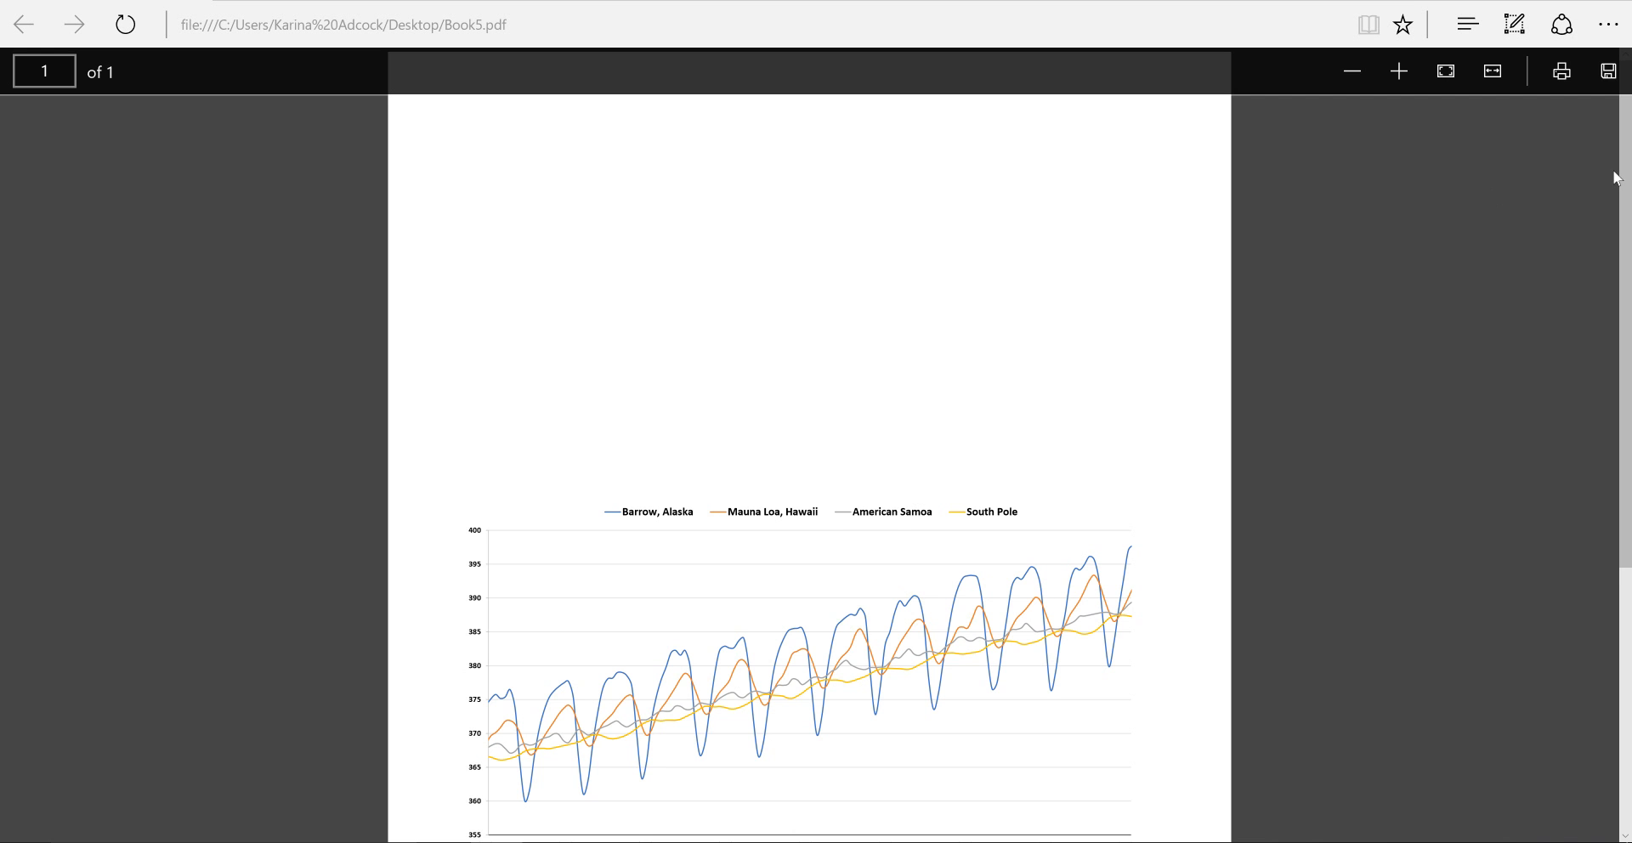
Scroll through the Book5 PDF in Edge to check the exported chart
{"action": "scroll", "scroll_direction": "down", "scroll_amount": 3}
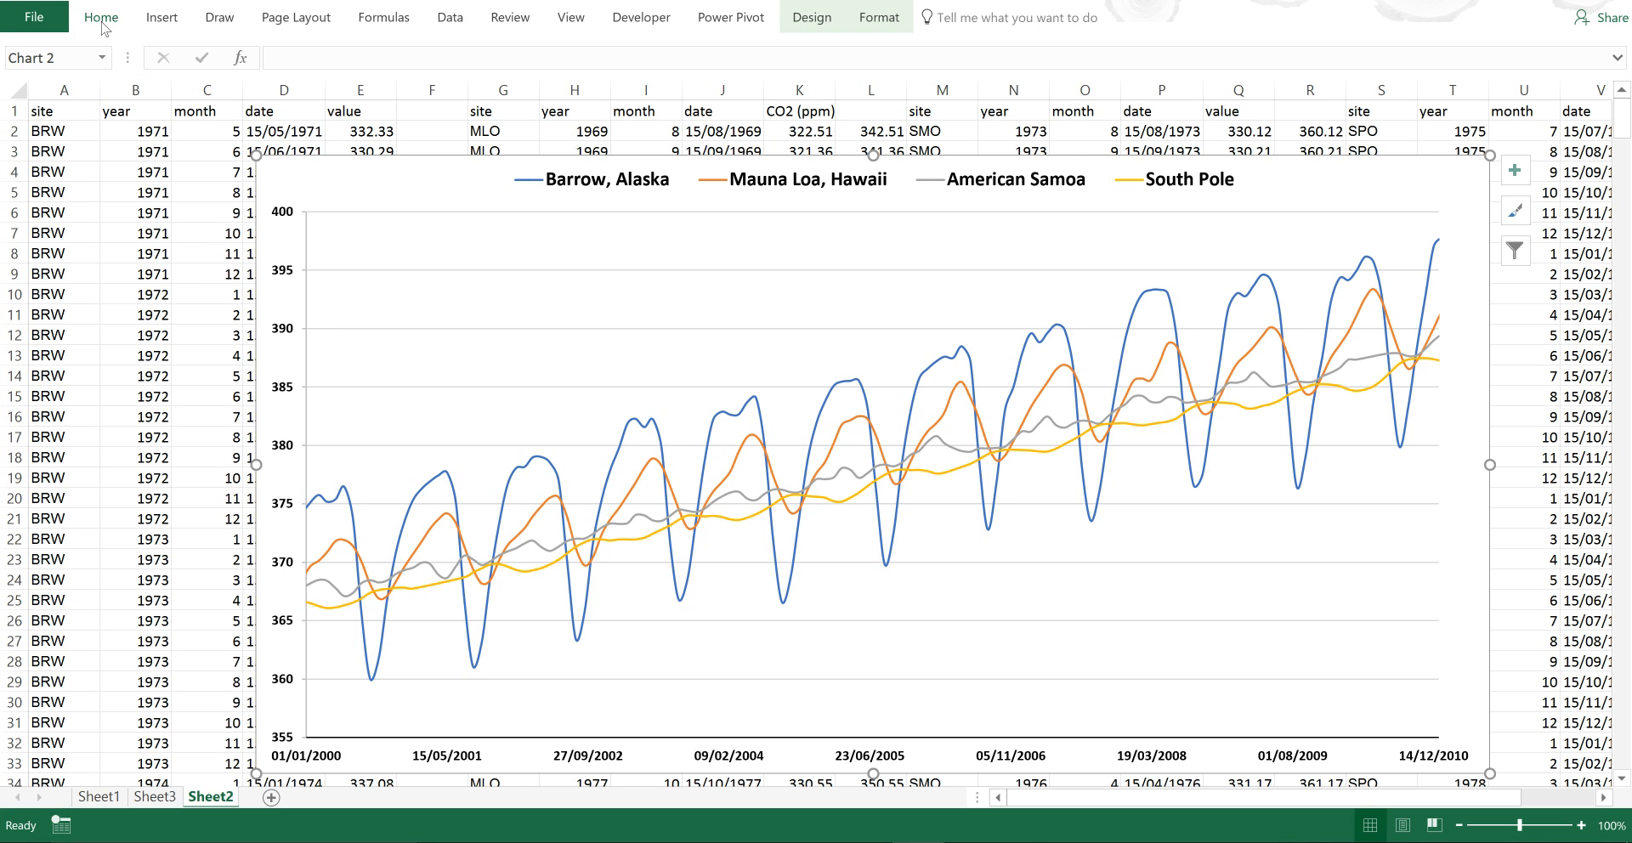
Copy the CO2 chart as a picture, As shown on screen, in Picture format
{"action": "left_click", "coordinate": [100, 17]}
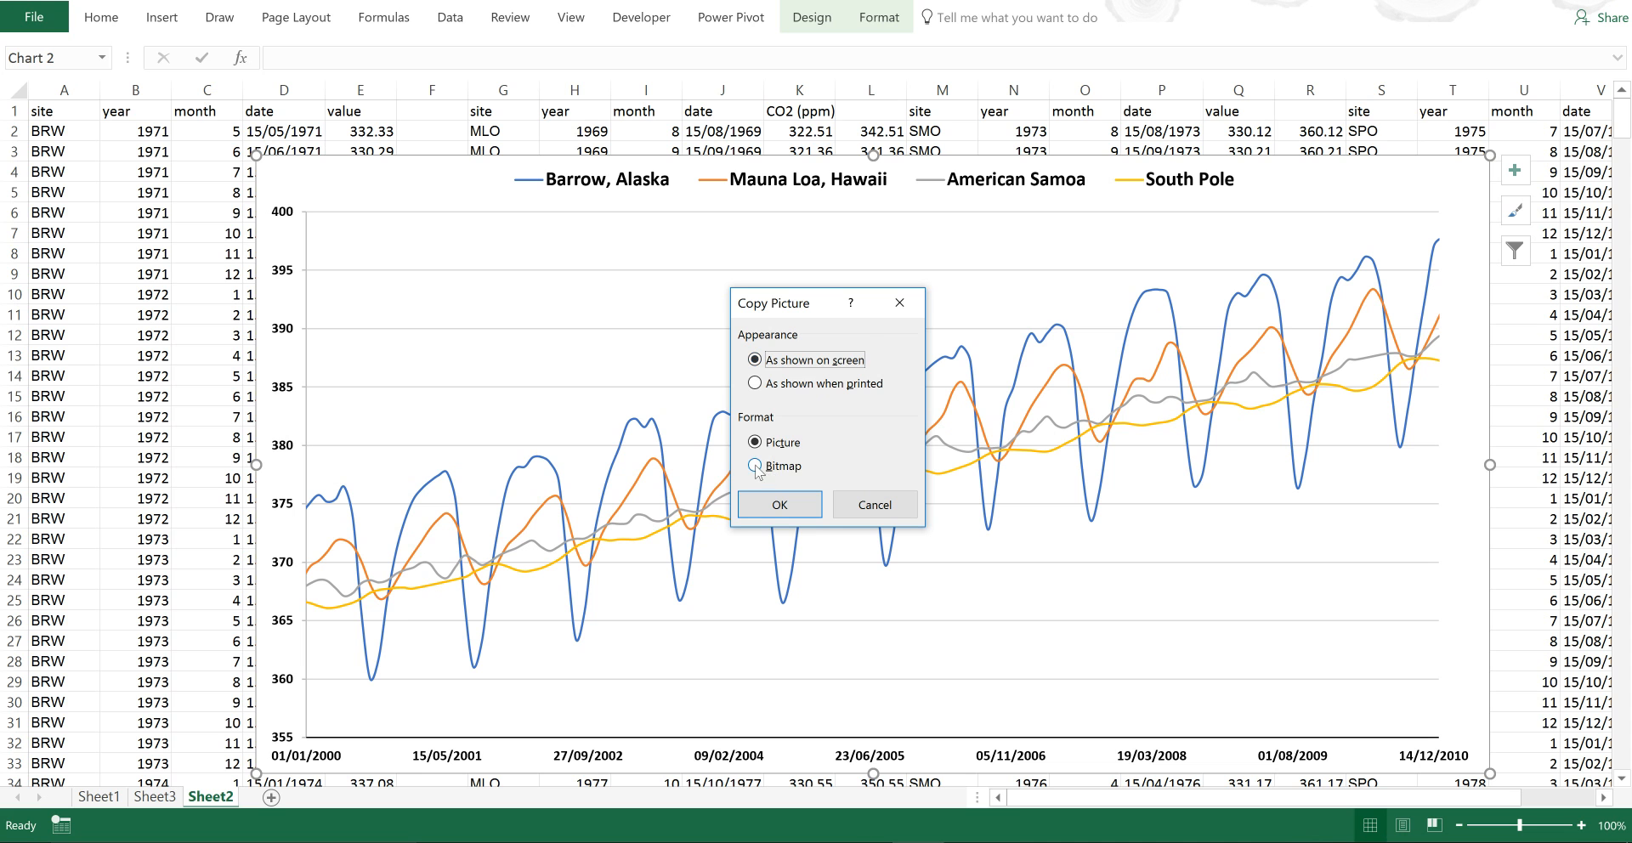
{"action": "left_click", "coordinate": [755, 466]}
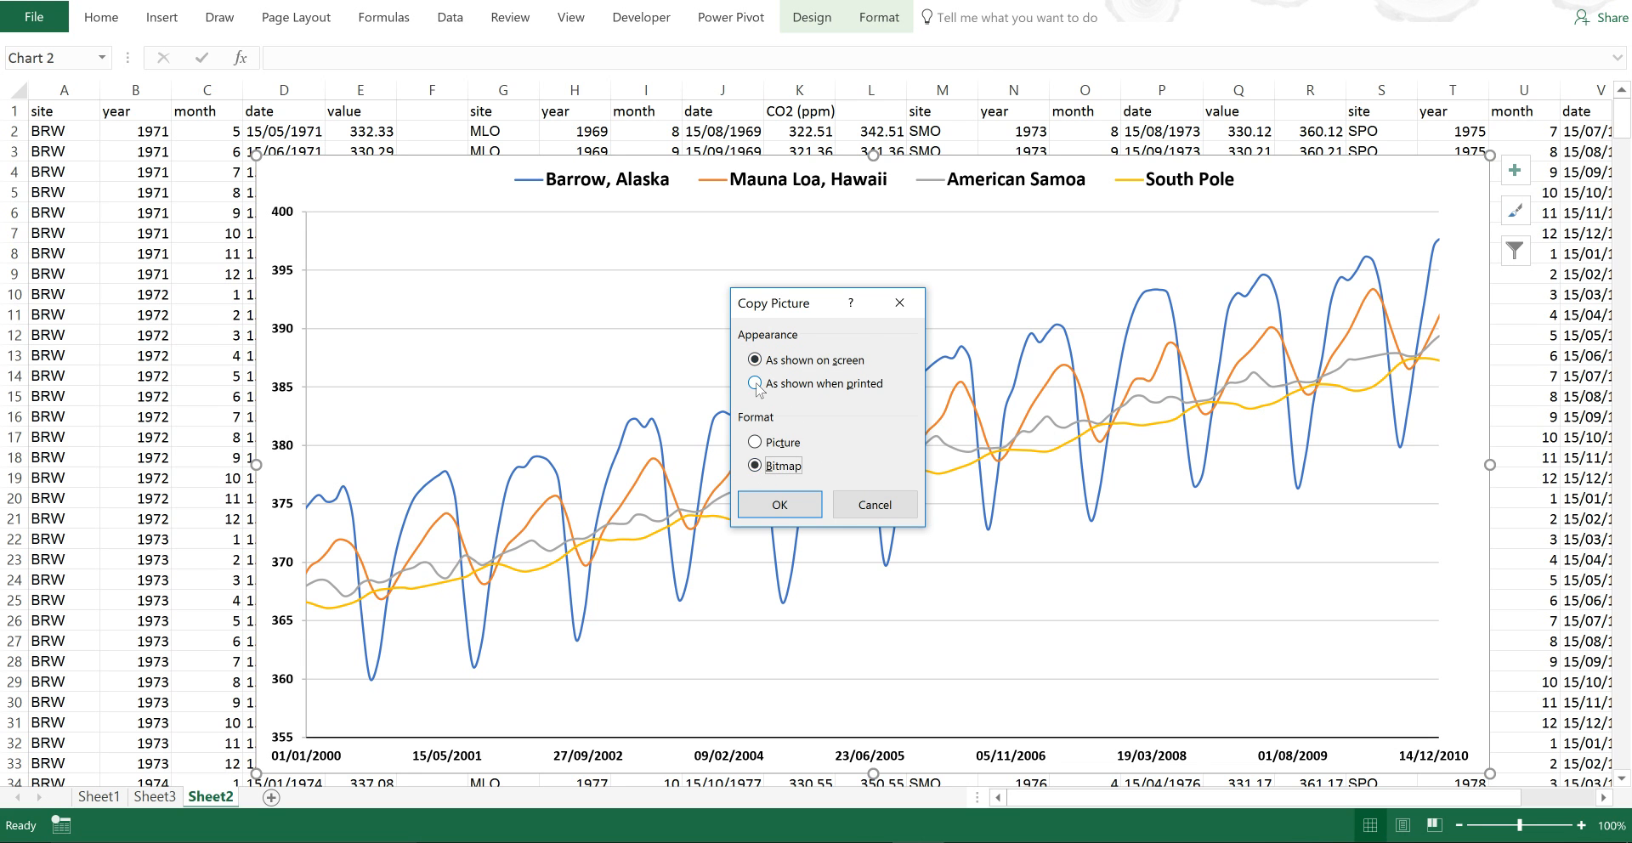
{"action": "left_click", "coordinate": [755, 382]}
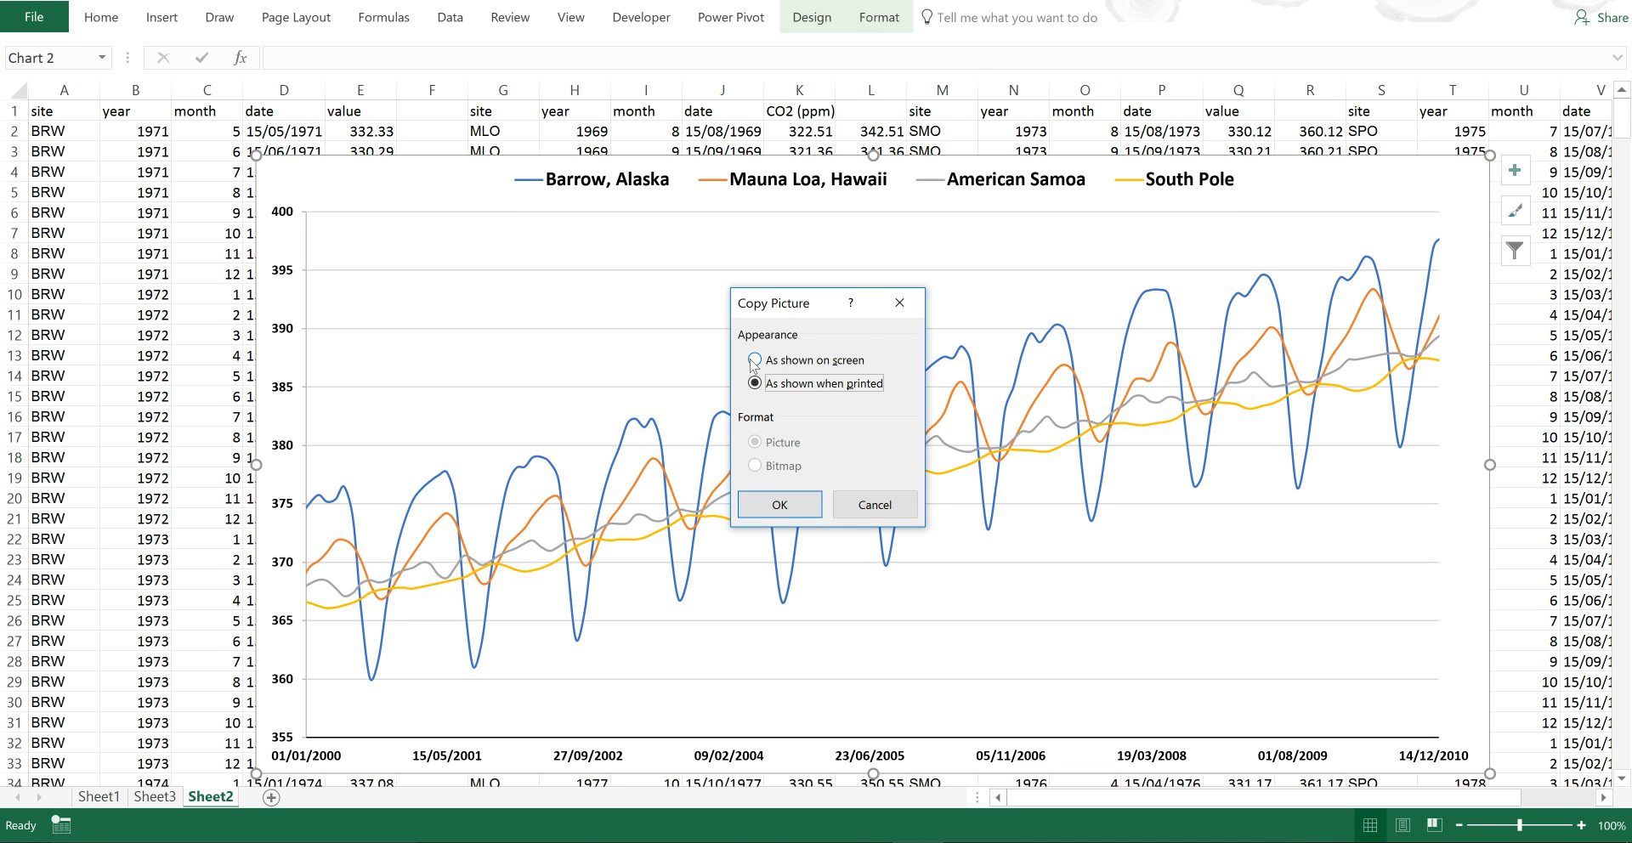
{"action": "left_click", "coordinate": [755, 361]}
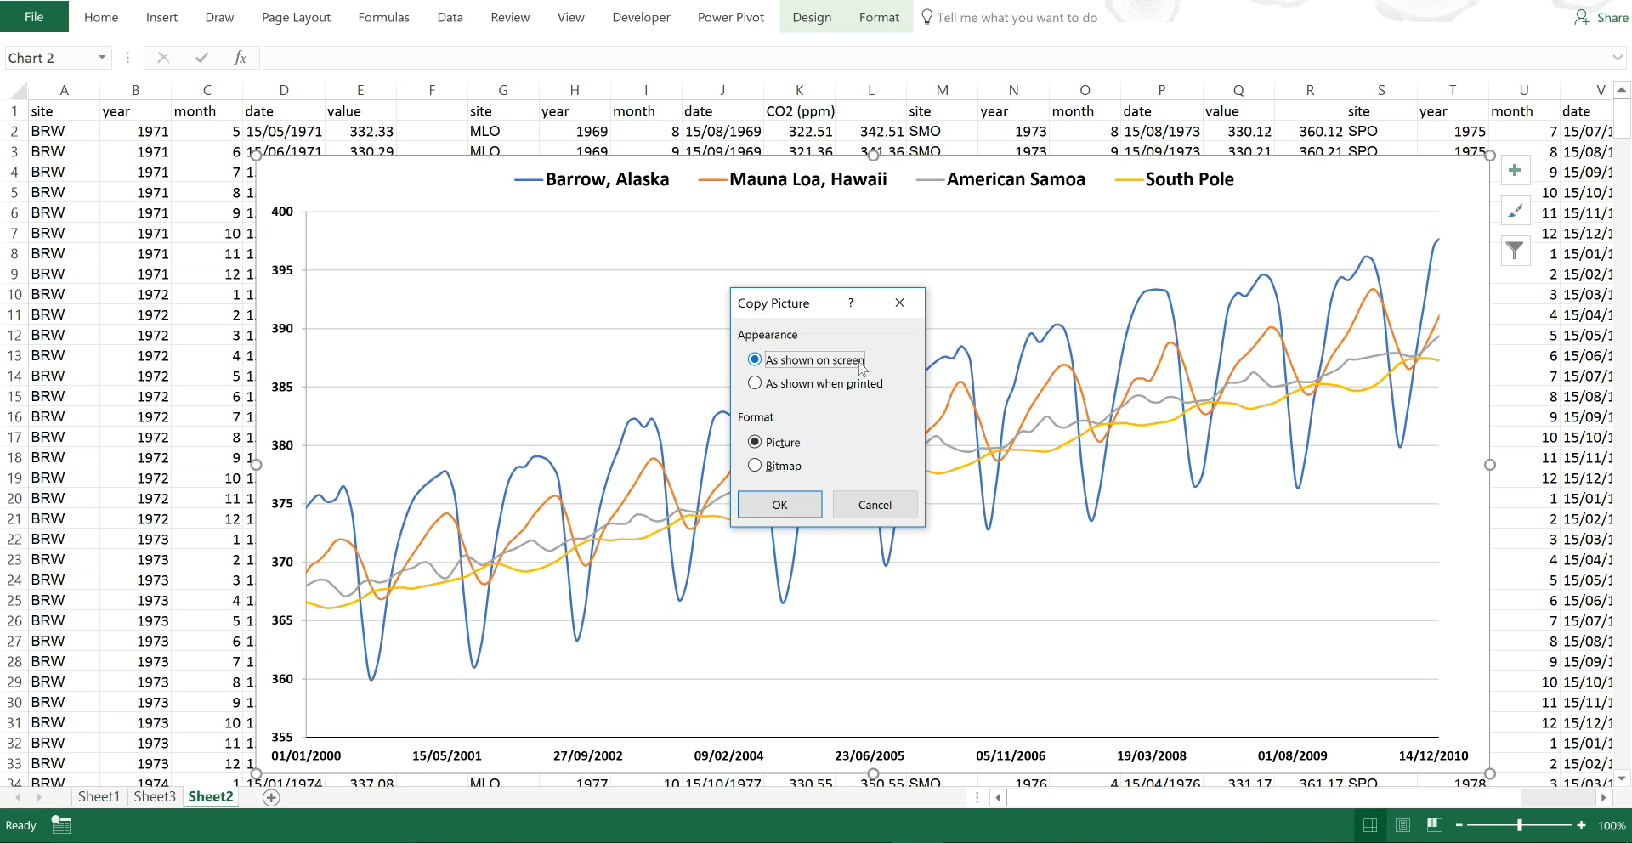
{"action": "mouse_move", "coordinate": [780, 505]}
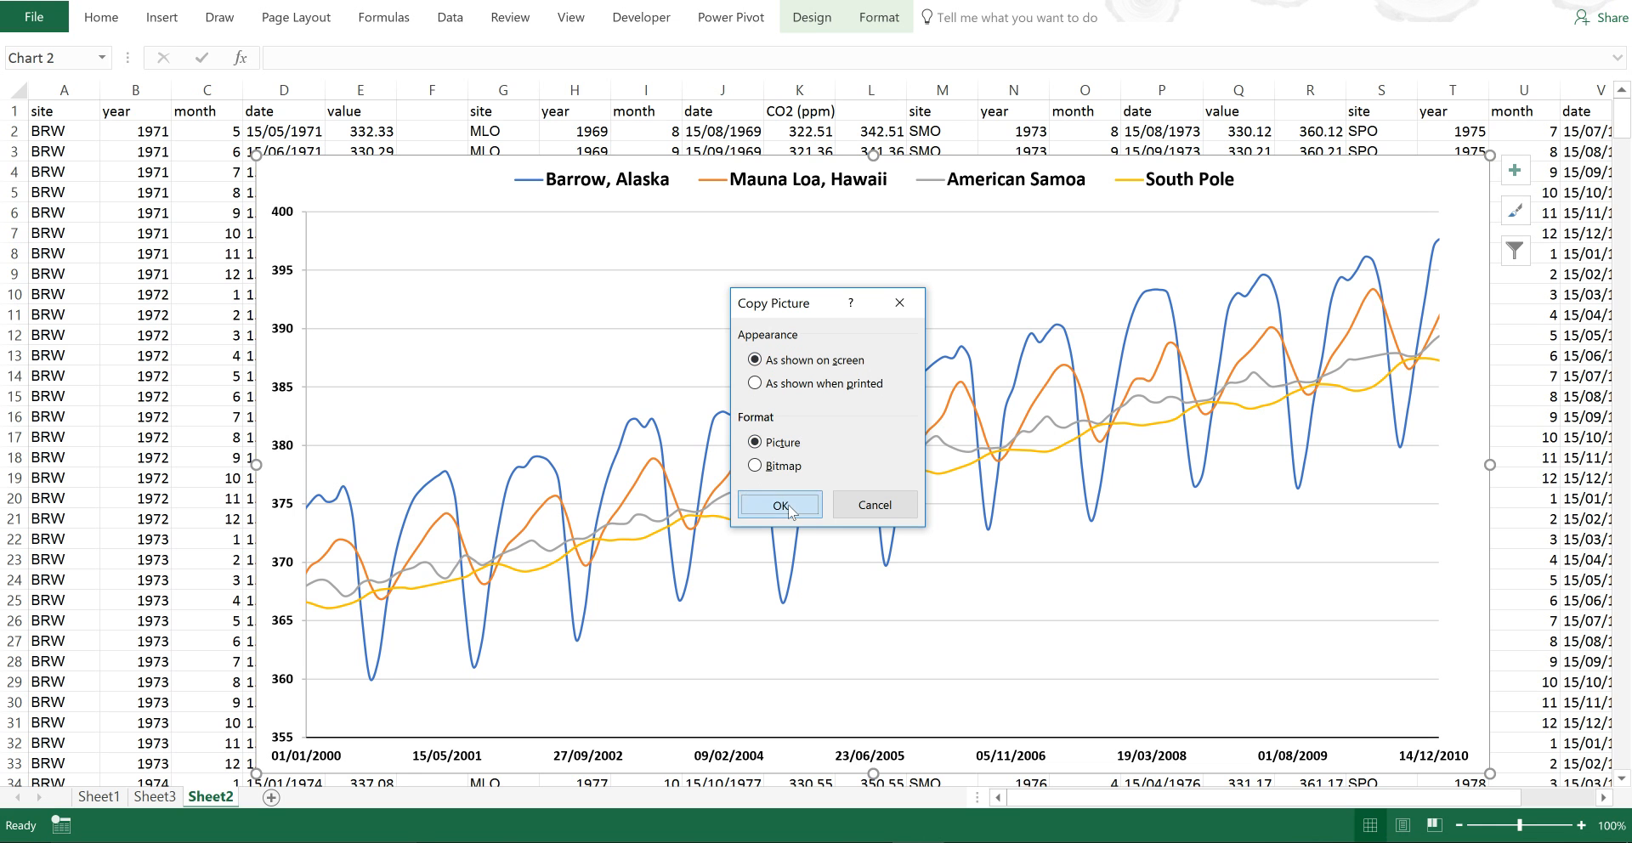
{"action": "left_click", "coordinate": [780, 505]}
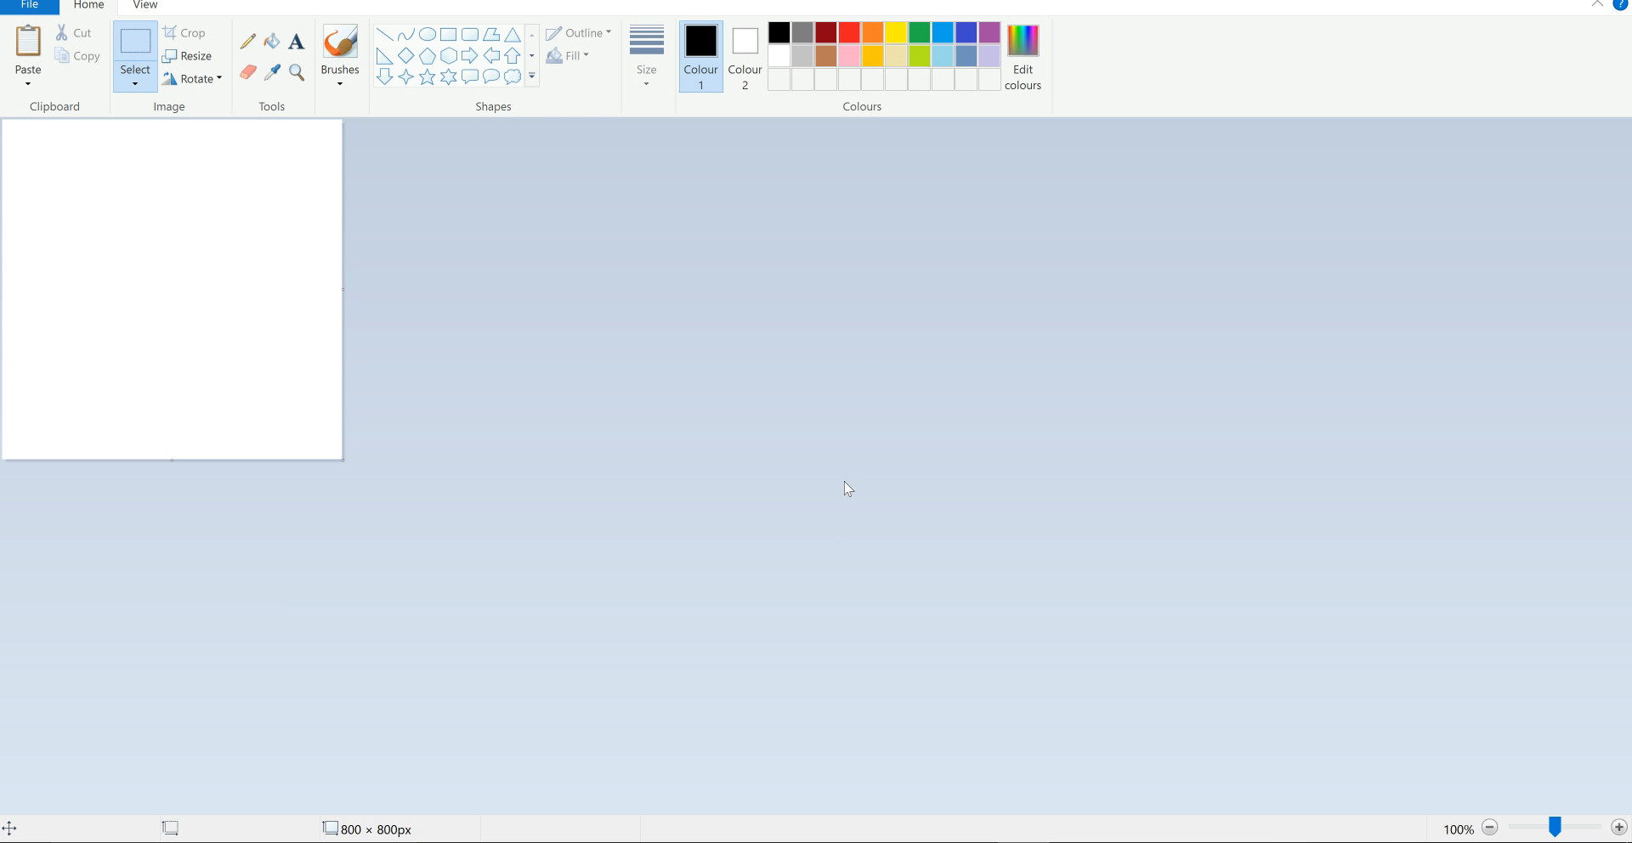
Paste the chart into Paint and start saving it, listing the image formats with PNG selected
{"action": "left_click", "coordinate": [27, 49]}
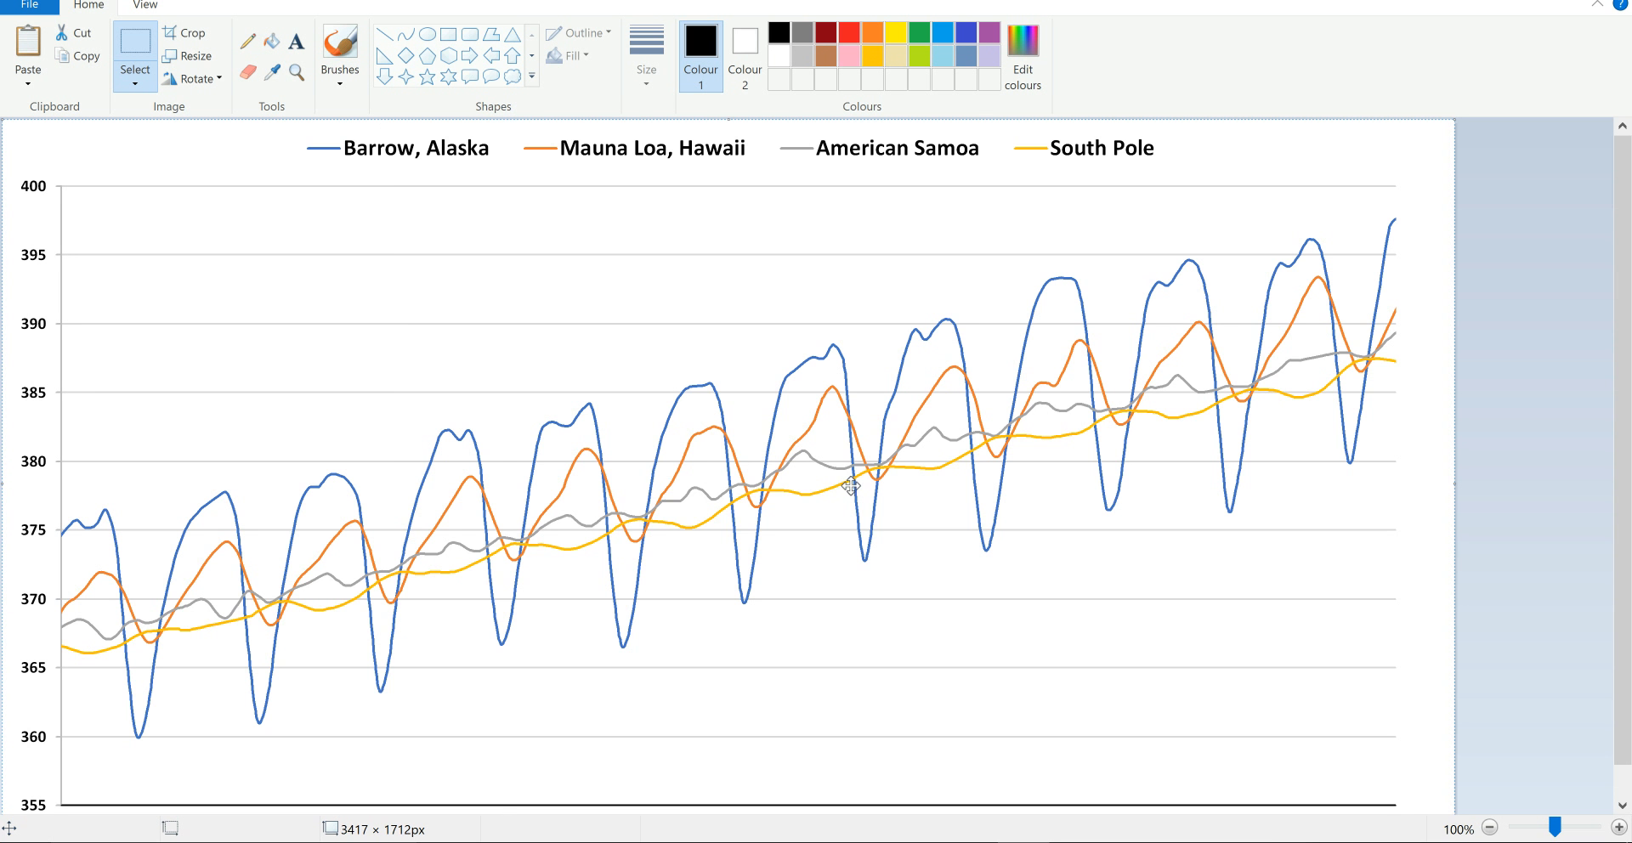
{"action": "left_click", "coordinate": [29, 7]}
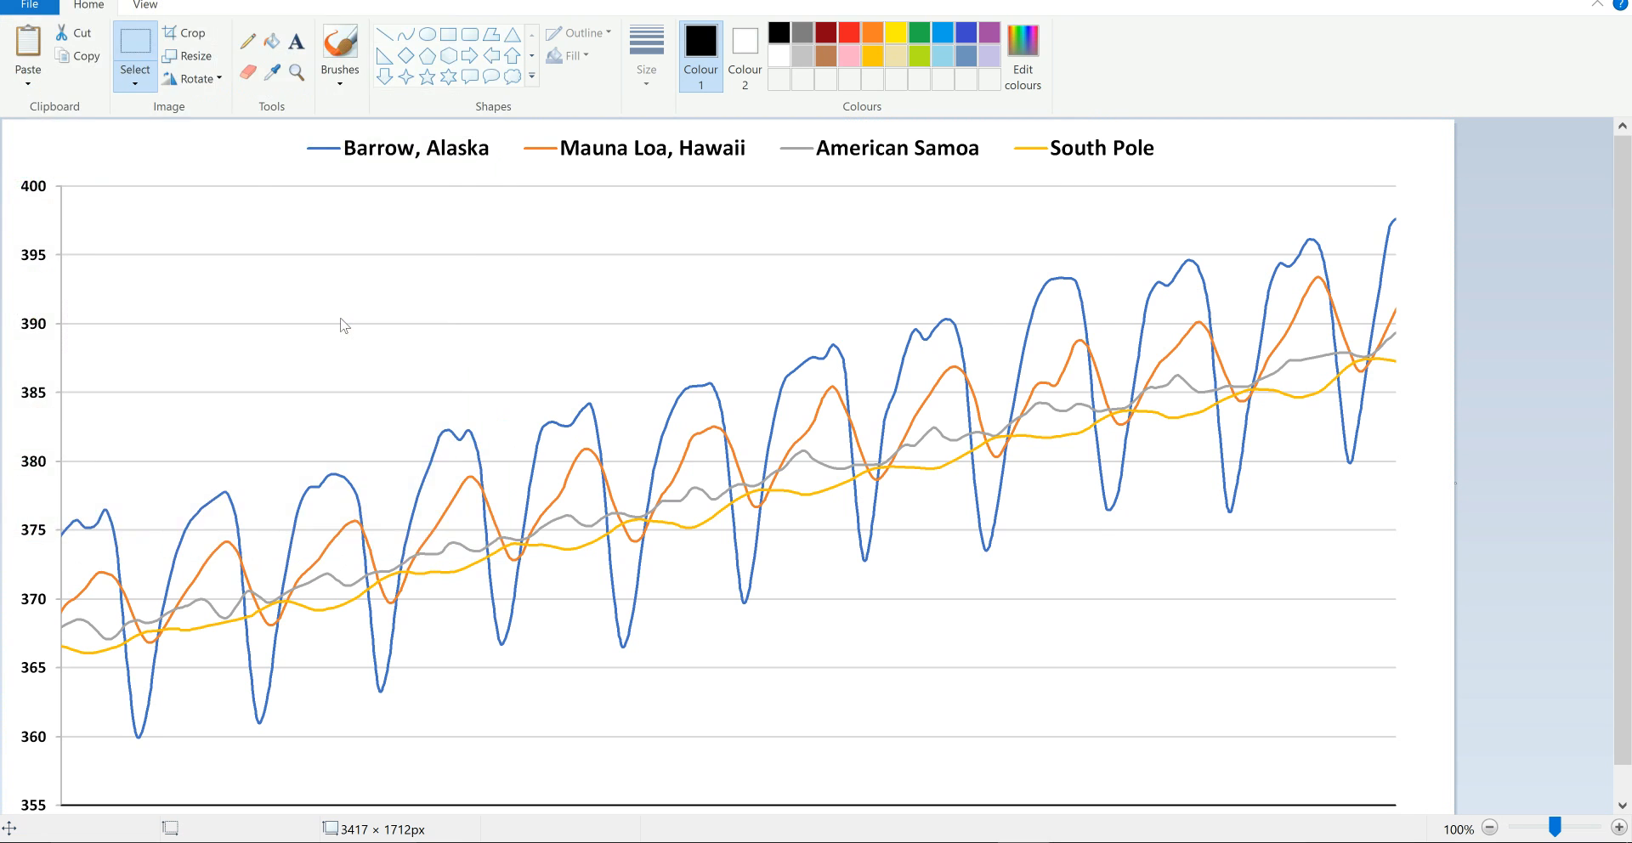
{"action": "left_click", "coordinate": [614, 504]}
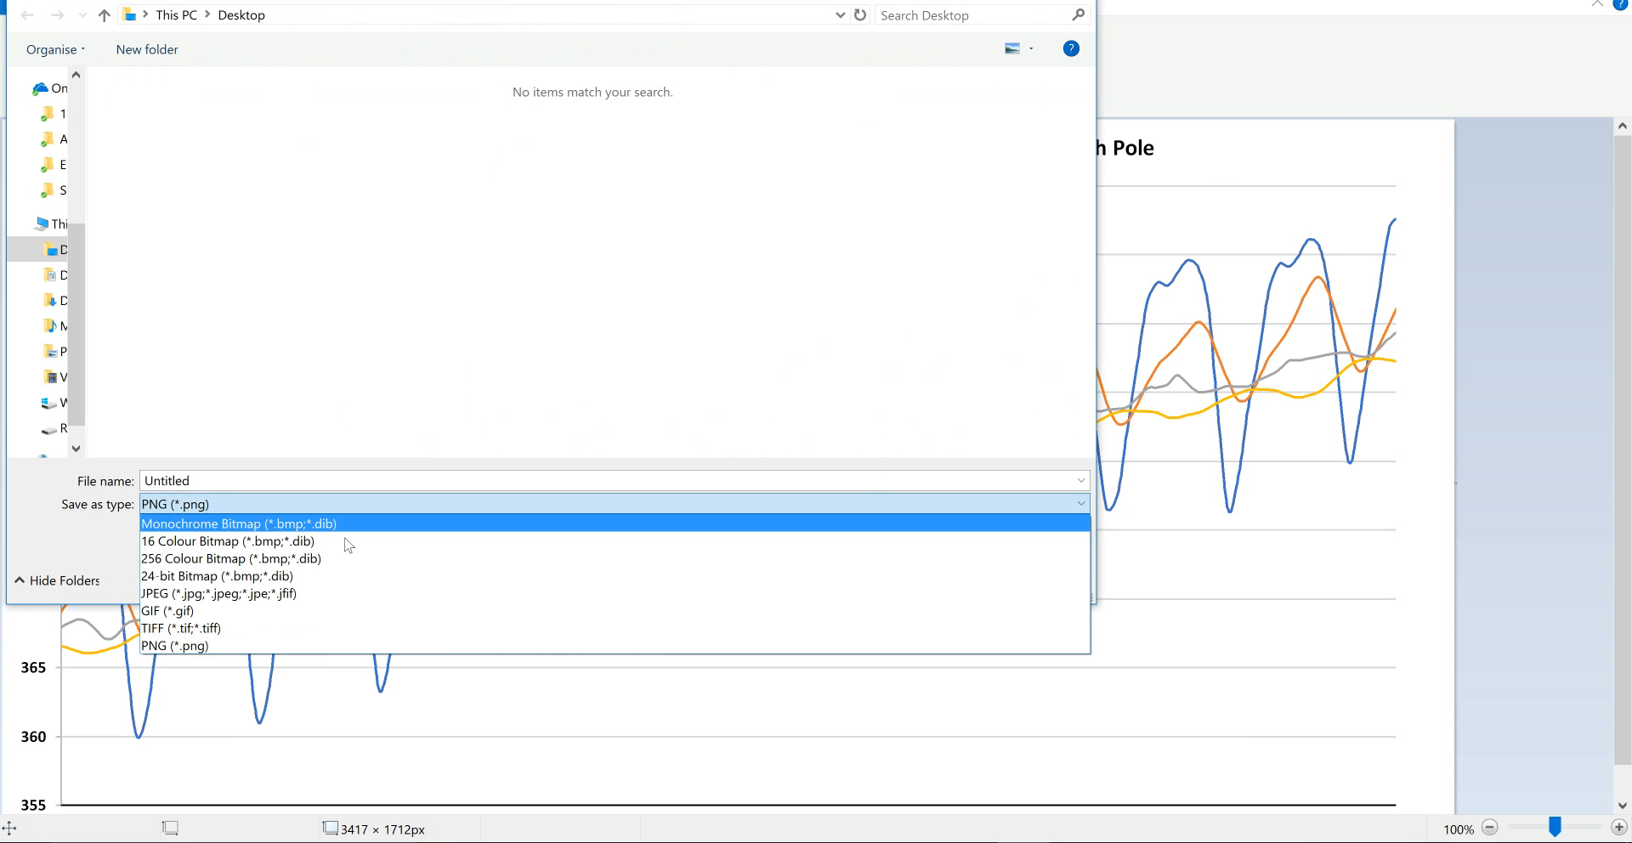
{"action": "mouse_move", "coordinate": [88, 540]}
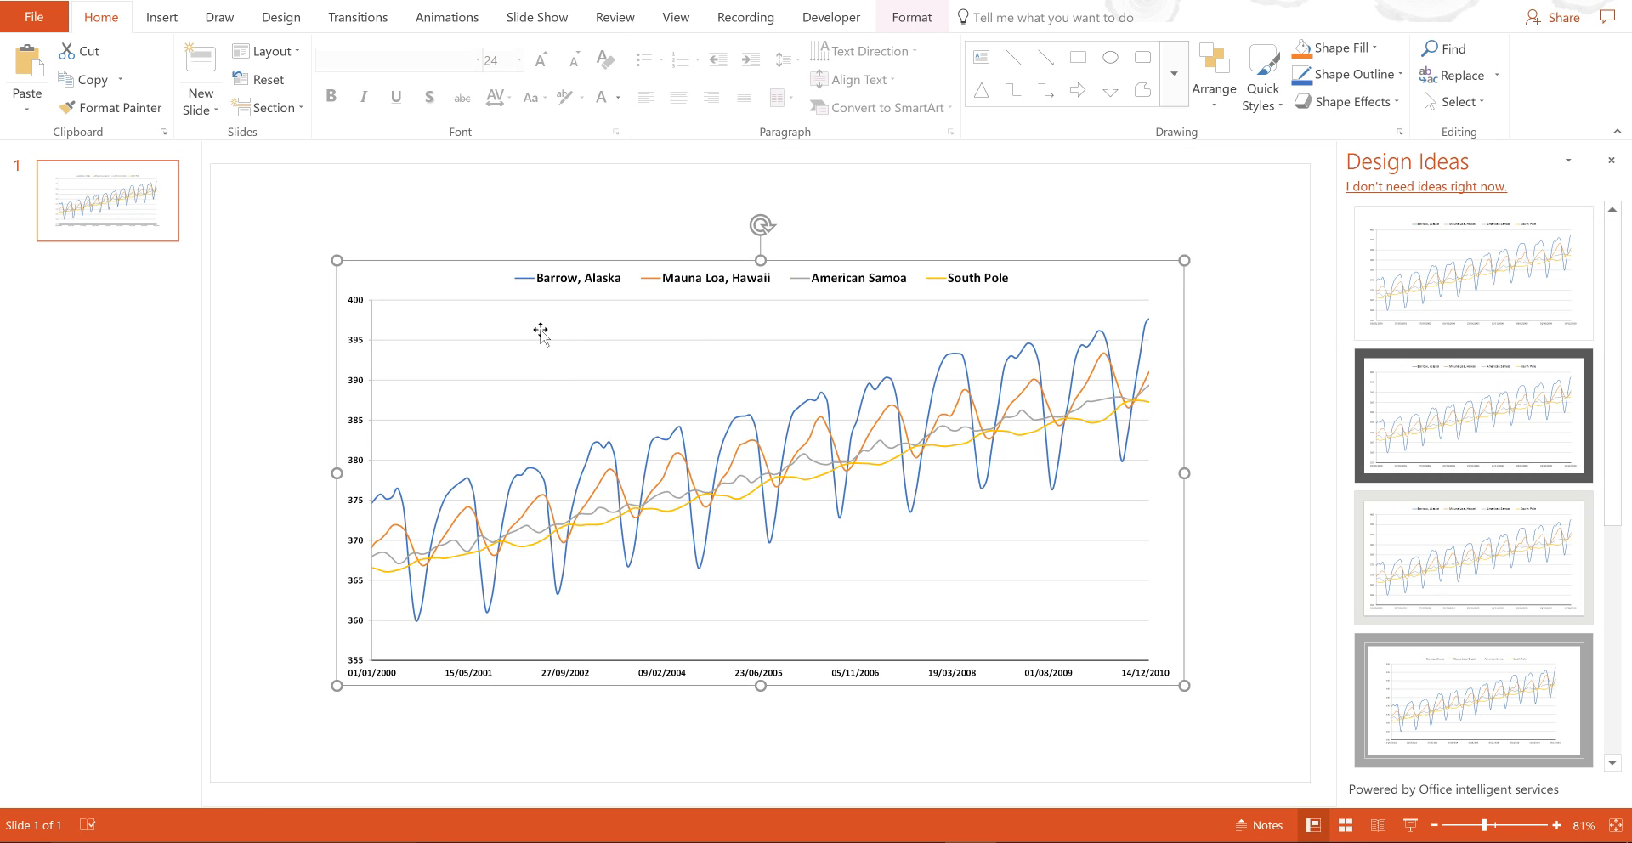
Save the slide's chart as an Enhanced Windows Metafile named Picture1 in Pictures
{"action": "right_click", "coordinate": [540, 331]}
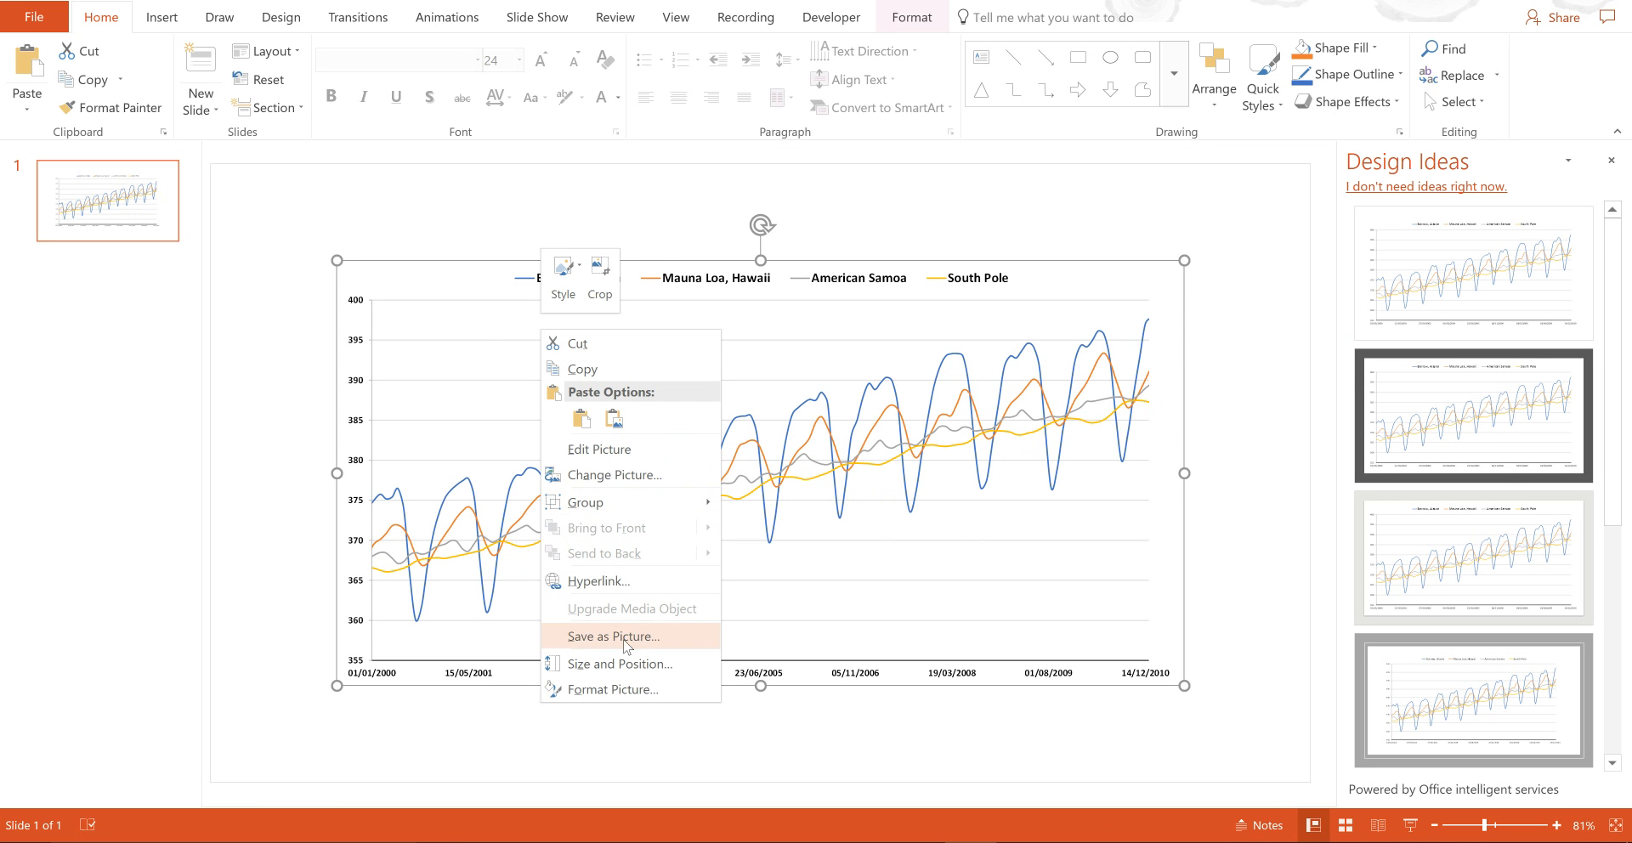
{"action": "left_click", "coordinate": [612, 636]}
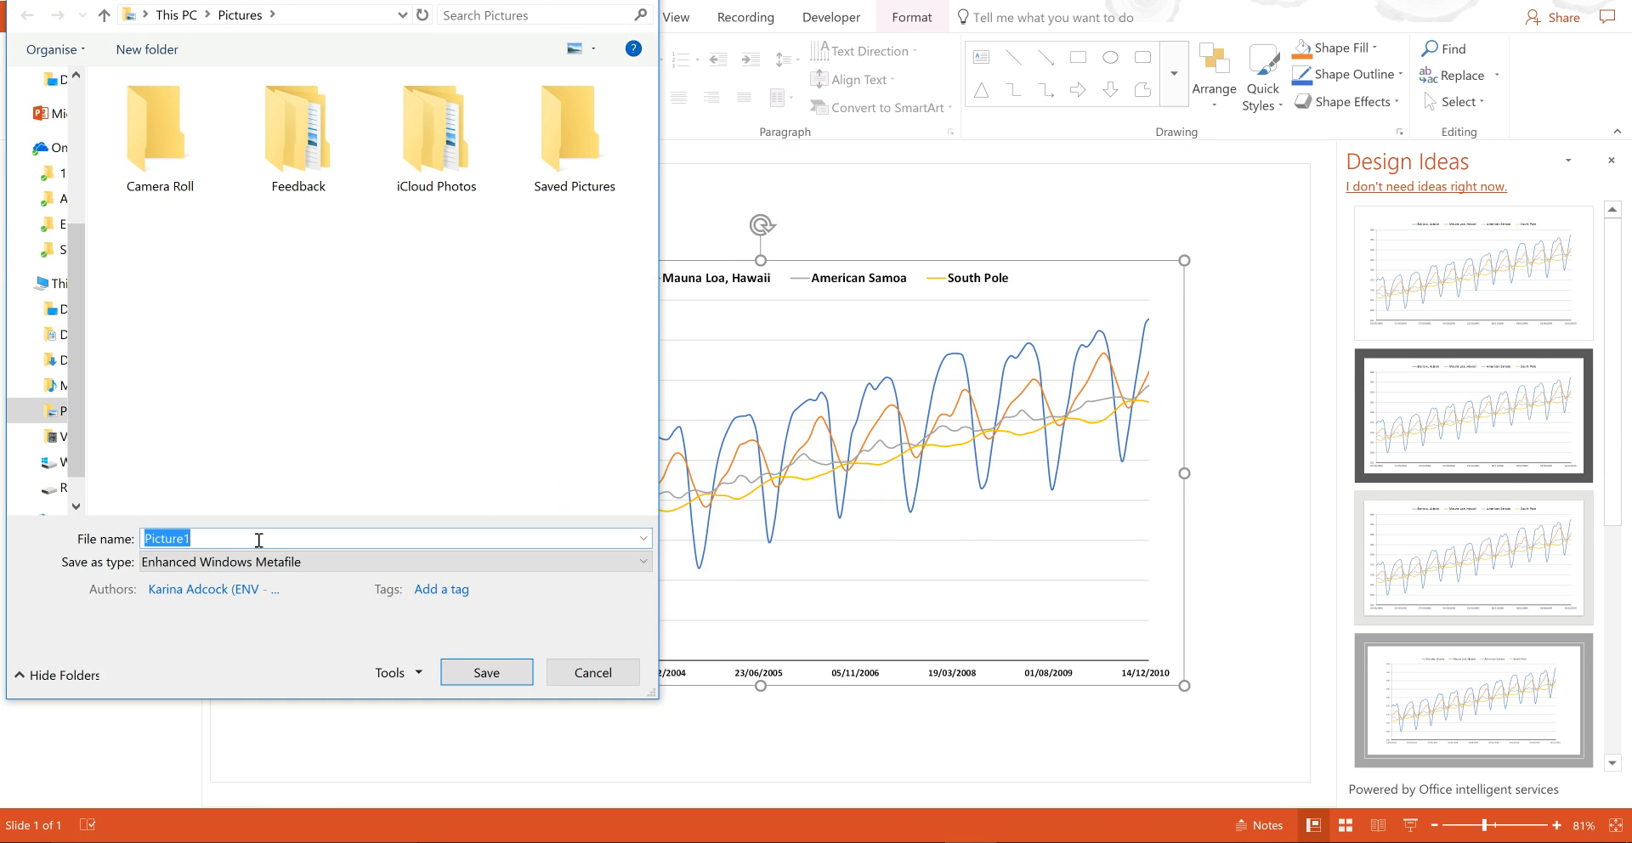
{"action": "left_click", "coordinate": [641, 563]}
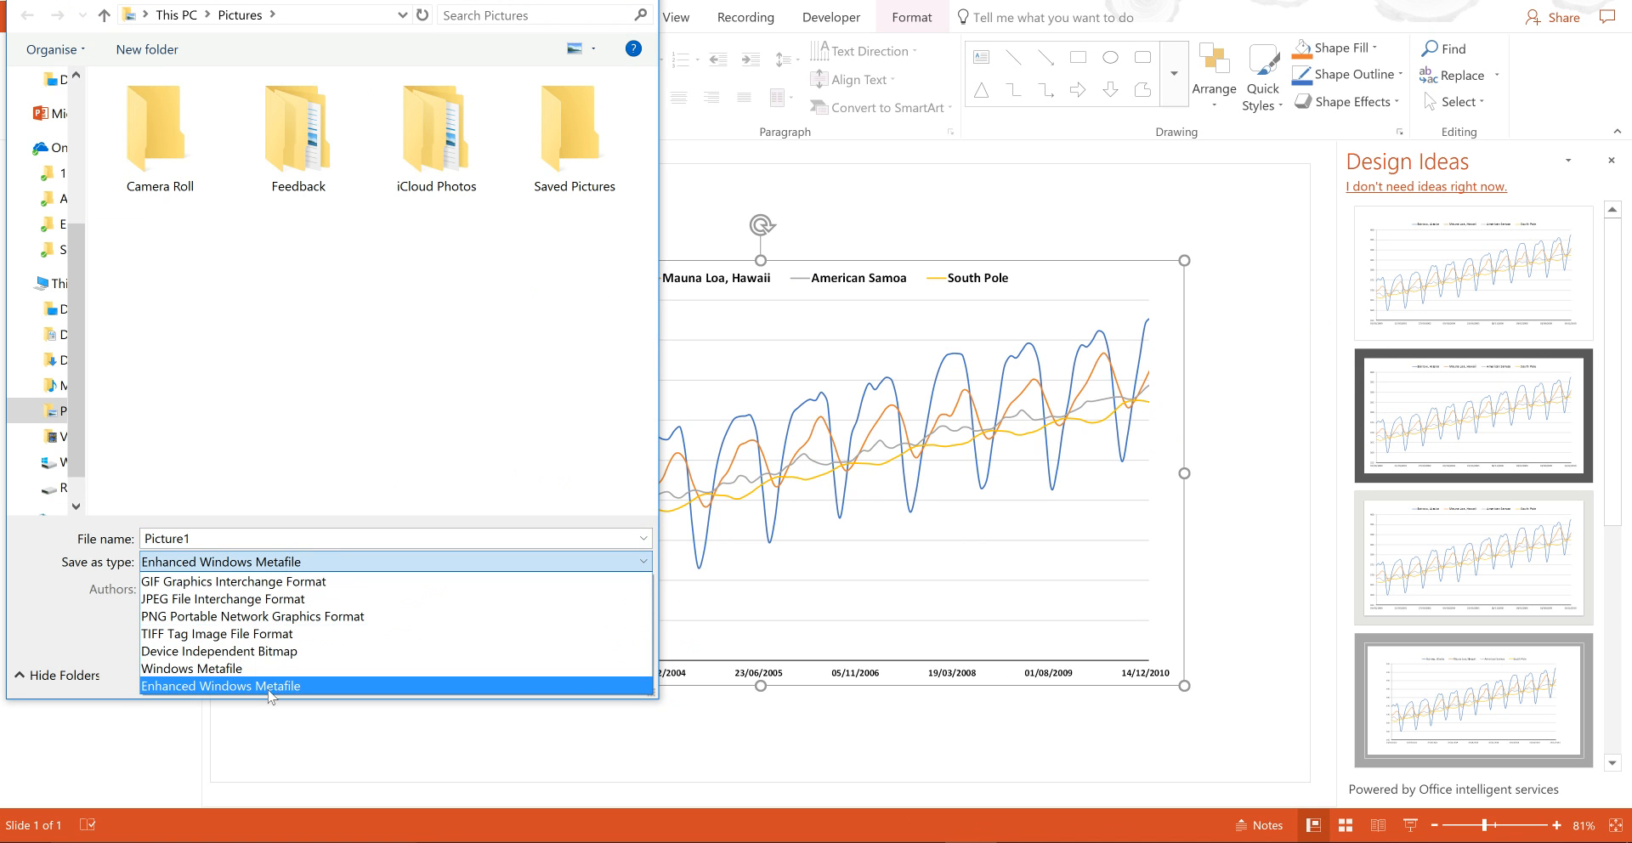
{"action": "left_click", "coordinate": [221, 685]}
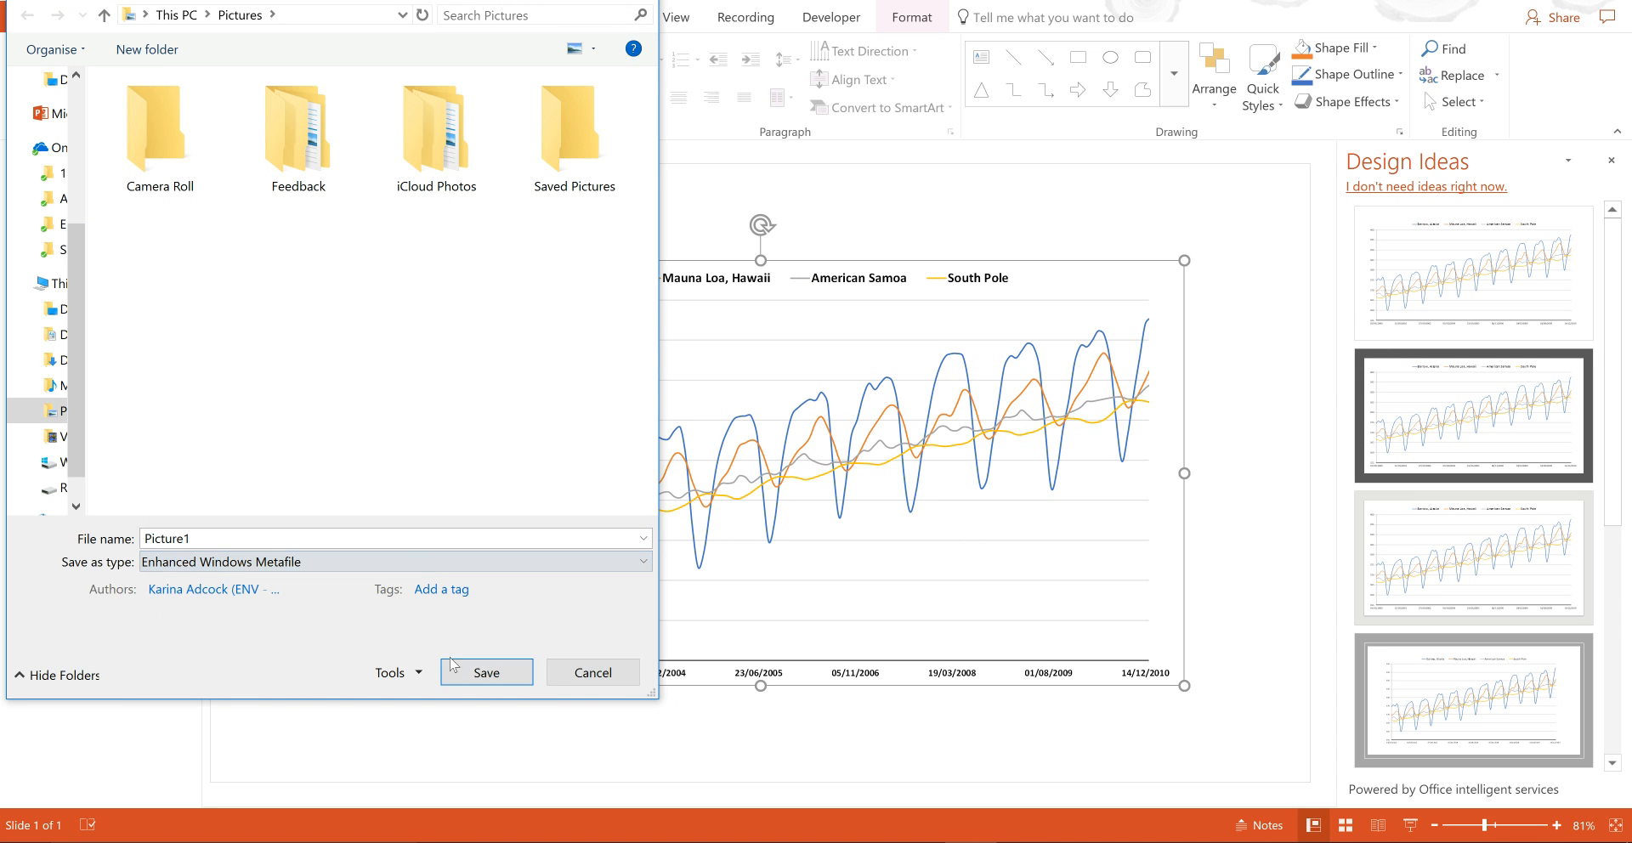
{"action": "left_click", "coordinate": [485, 671]}
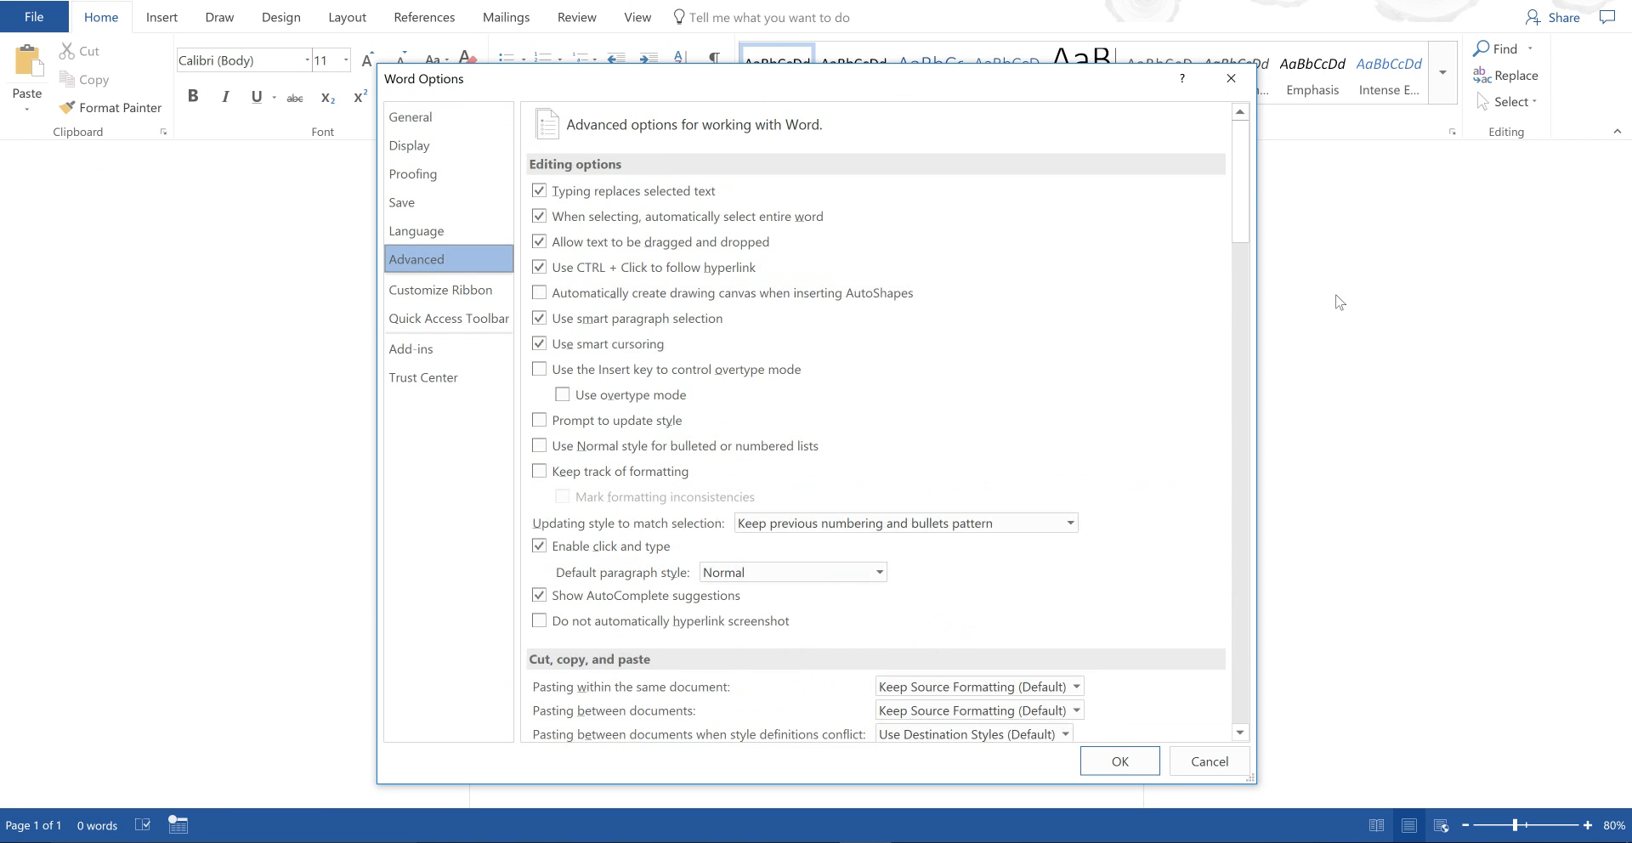
Turn off image compression in the file and set default resolution to High fidelity
{"action": "scroll", "scroll_direction": "down", "scroll_amount": 3}
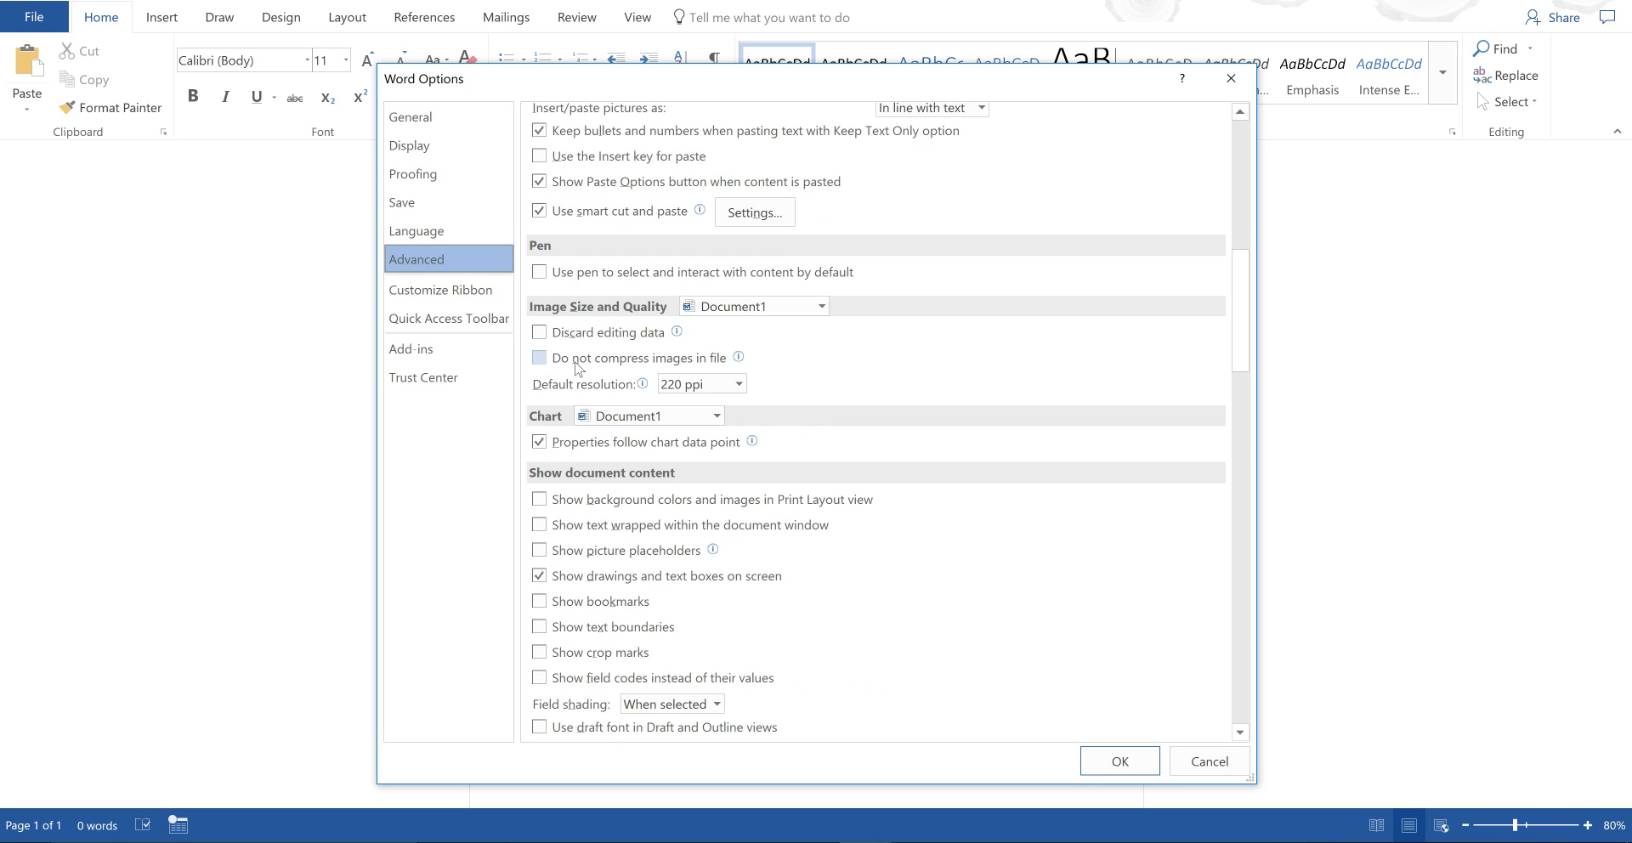
{"action": "left_click", "coordinate": [539, 359]}
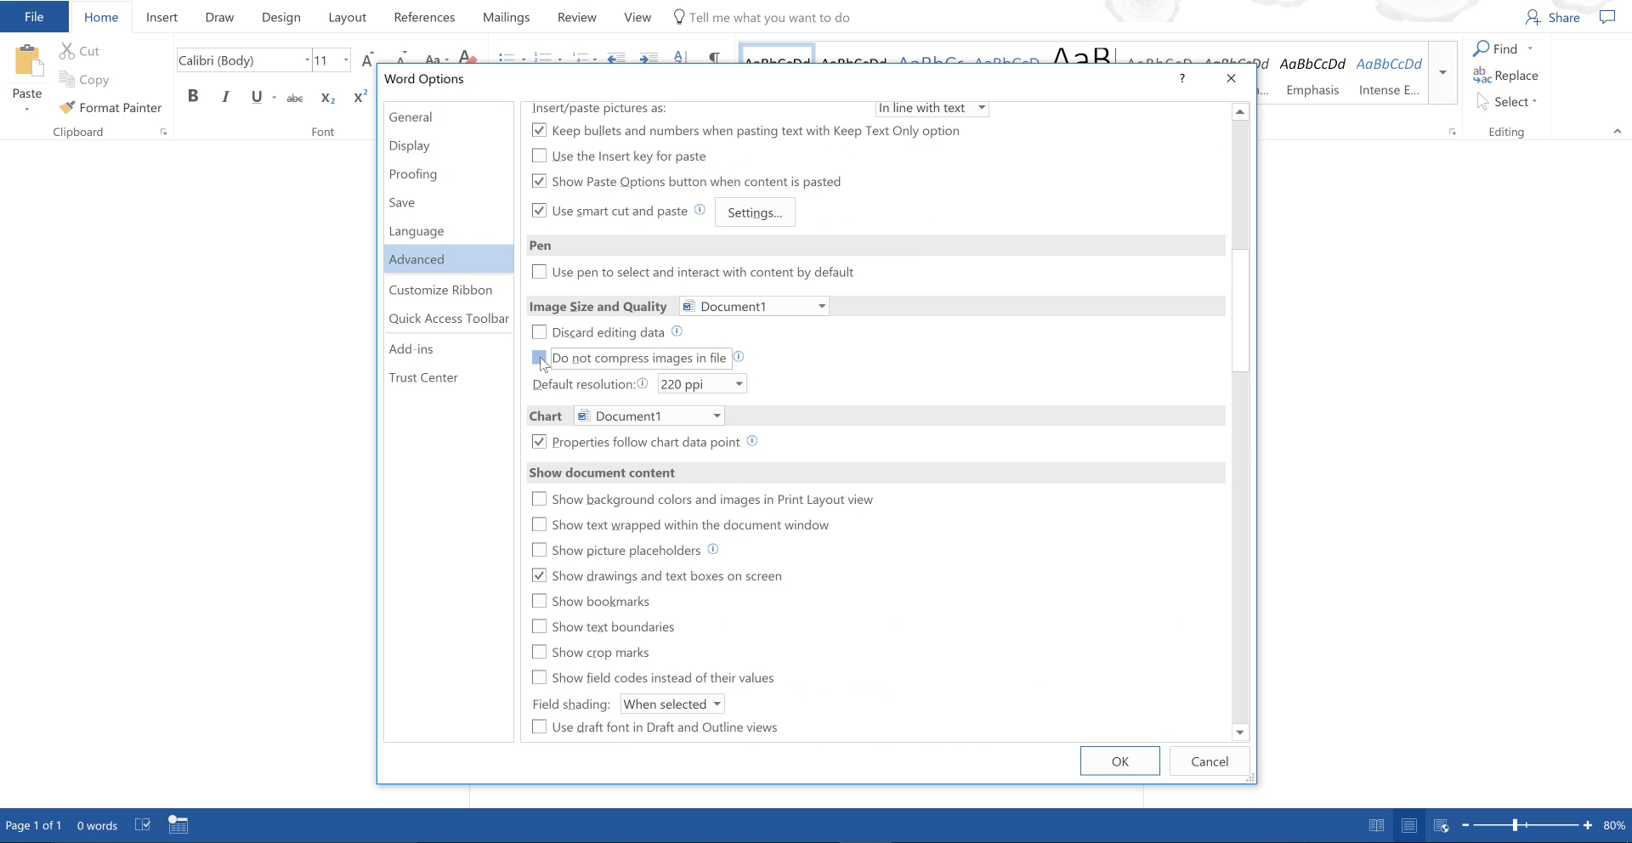
{"action": "left_click", "coordinate": [539, 358]}
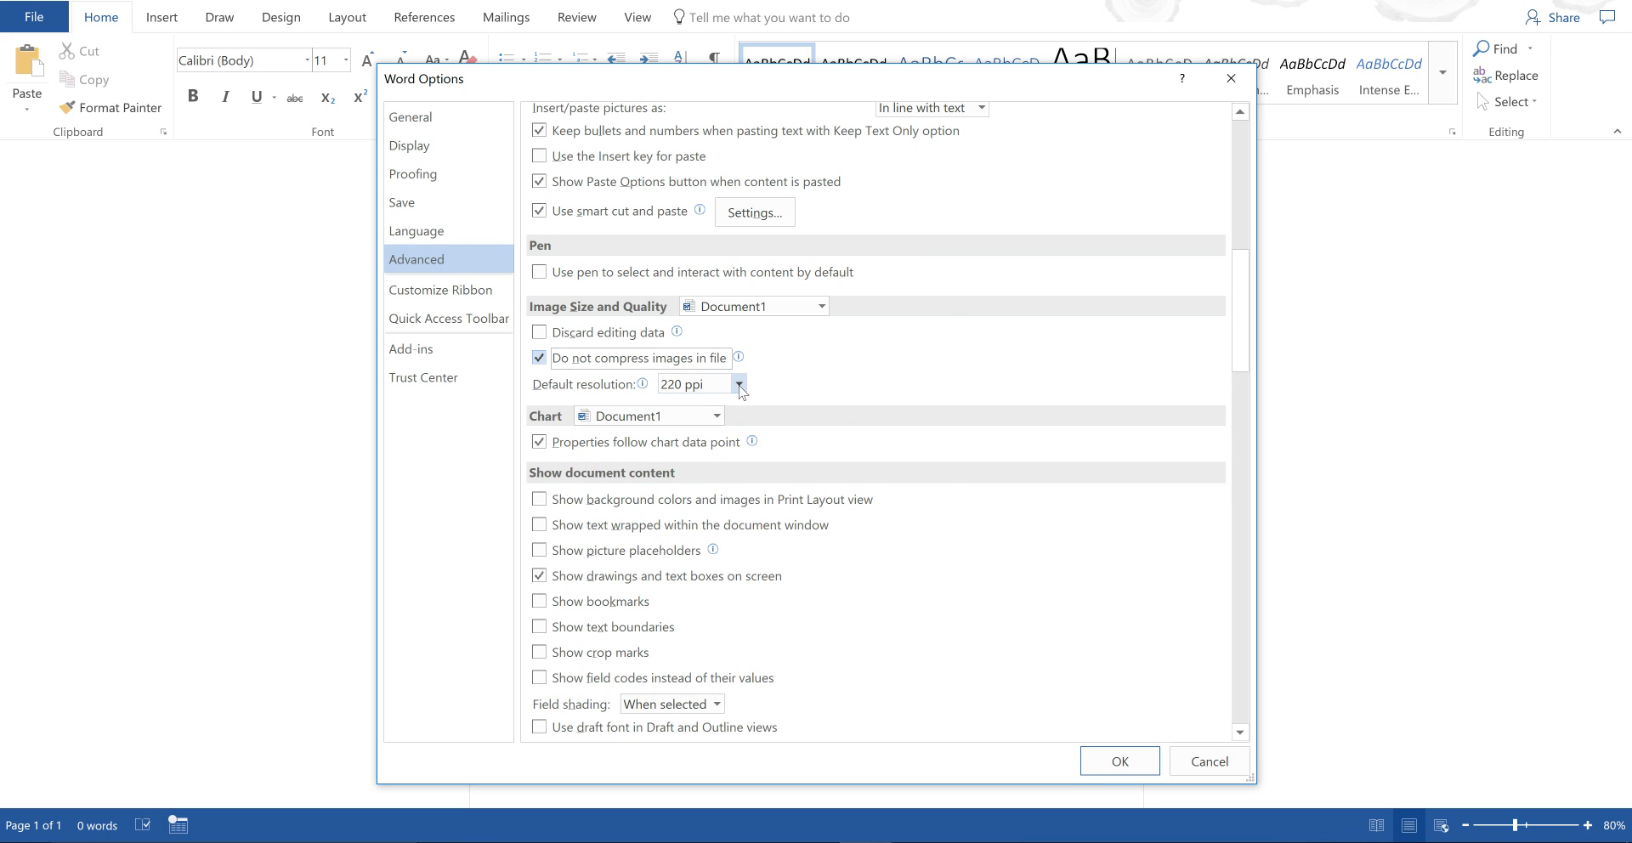
{"action": "left_click", "coordinate": [737, 384]}
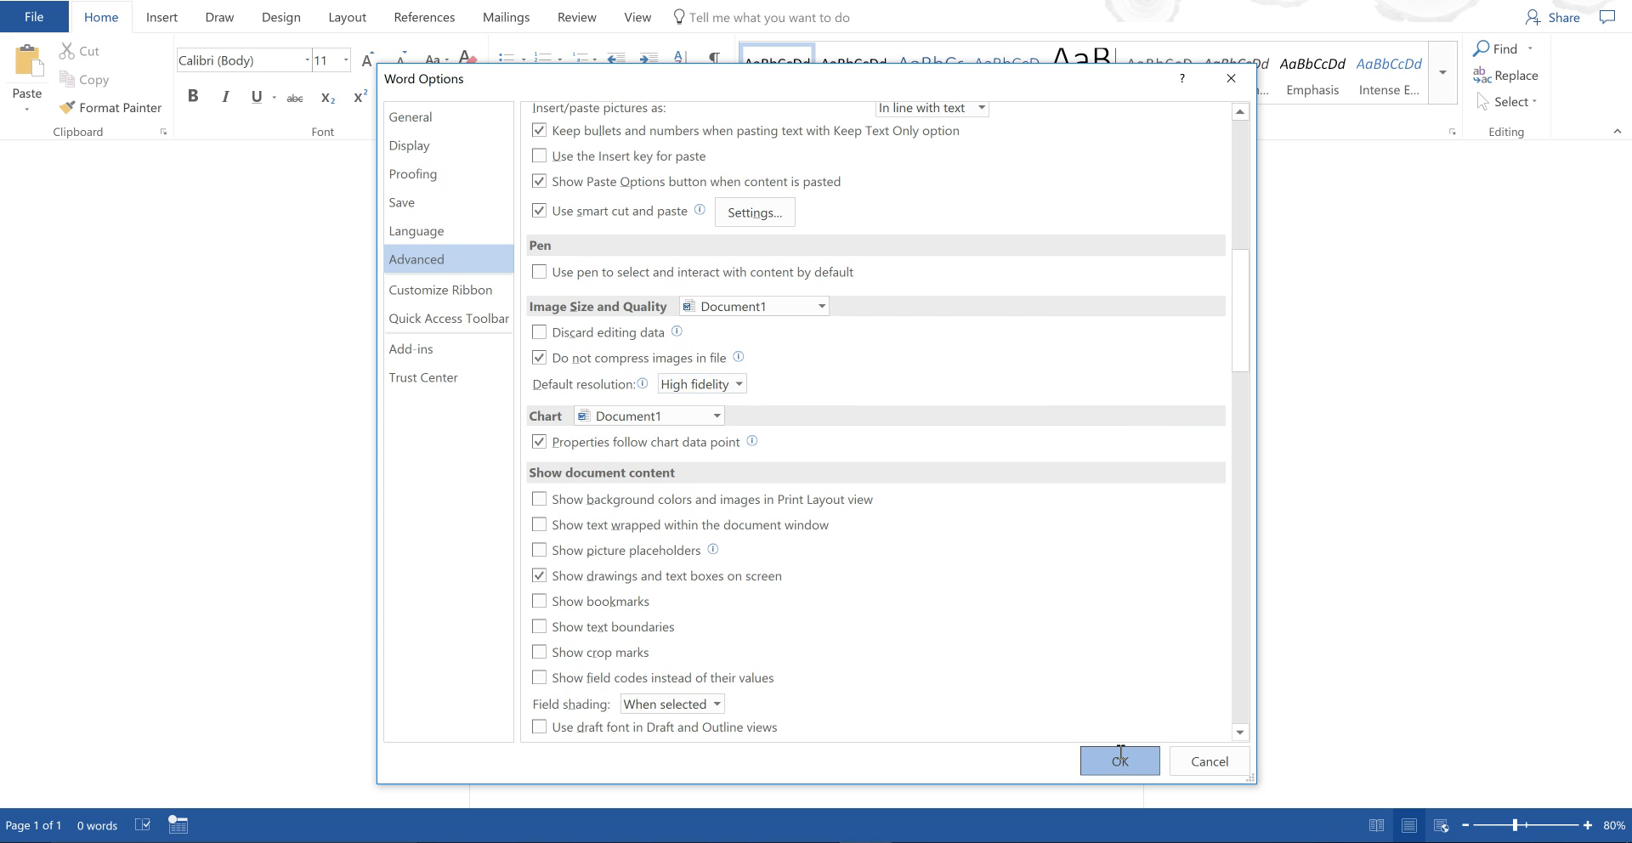
{"action": "left_click", "coordinate": [1119, 762]}
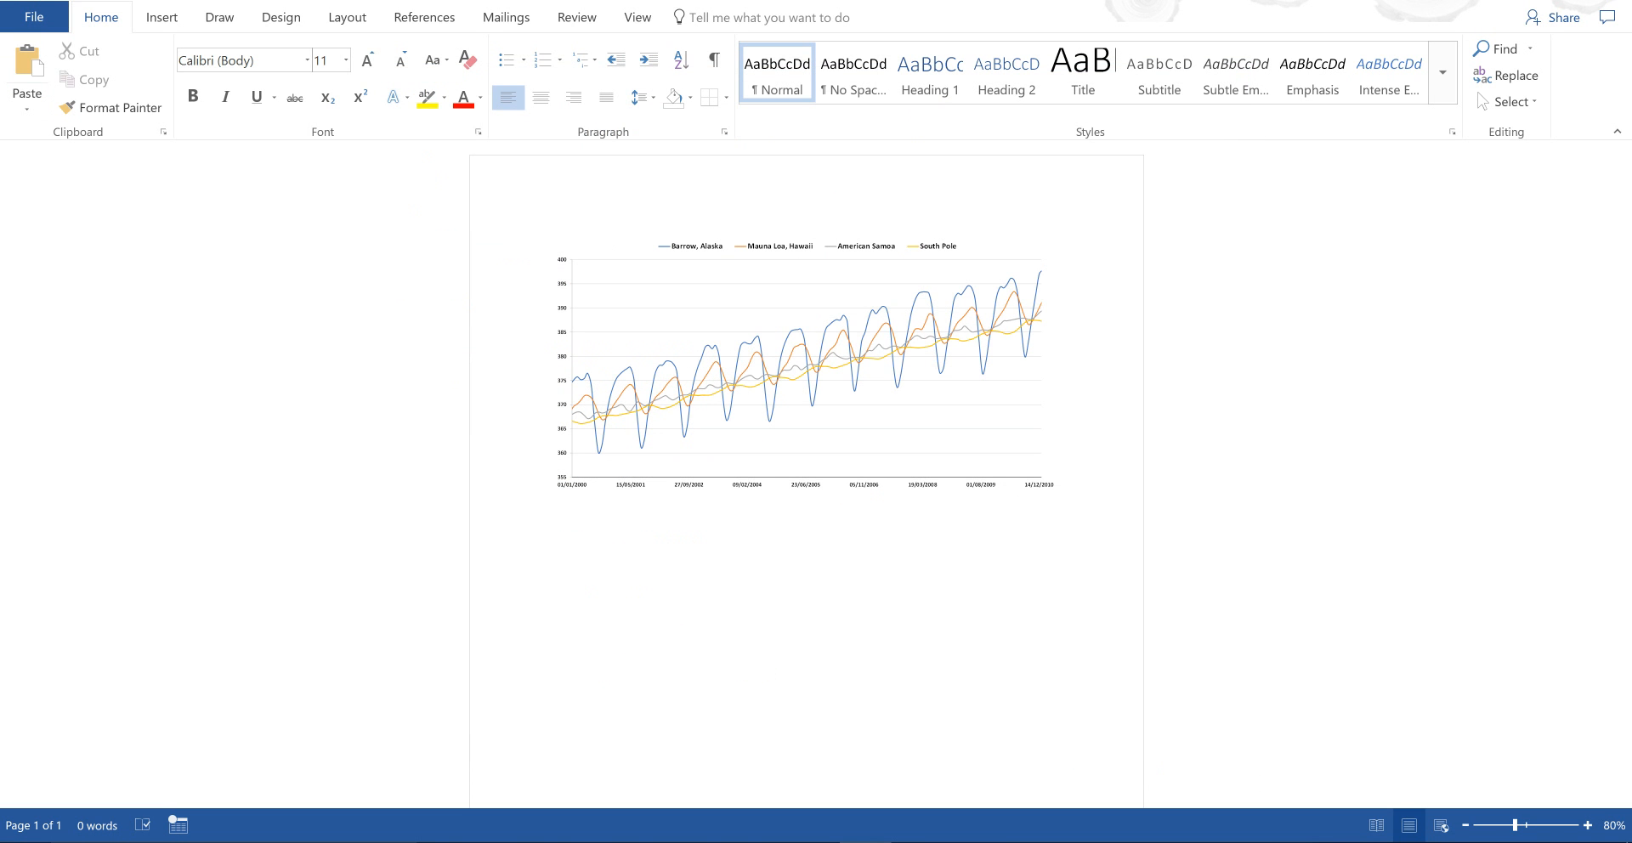
Save the chart document as Doc1 on the Desktop via Browse
{"action": "left_click", "coordinate": [34, 17]}
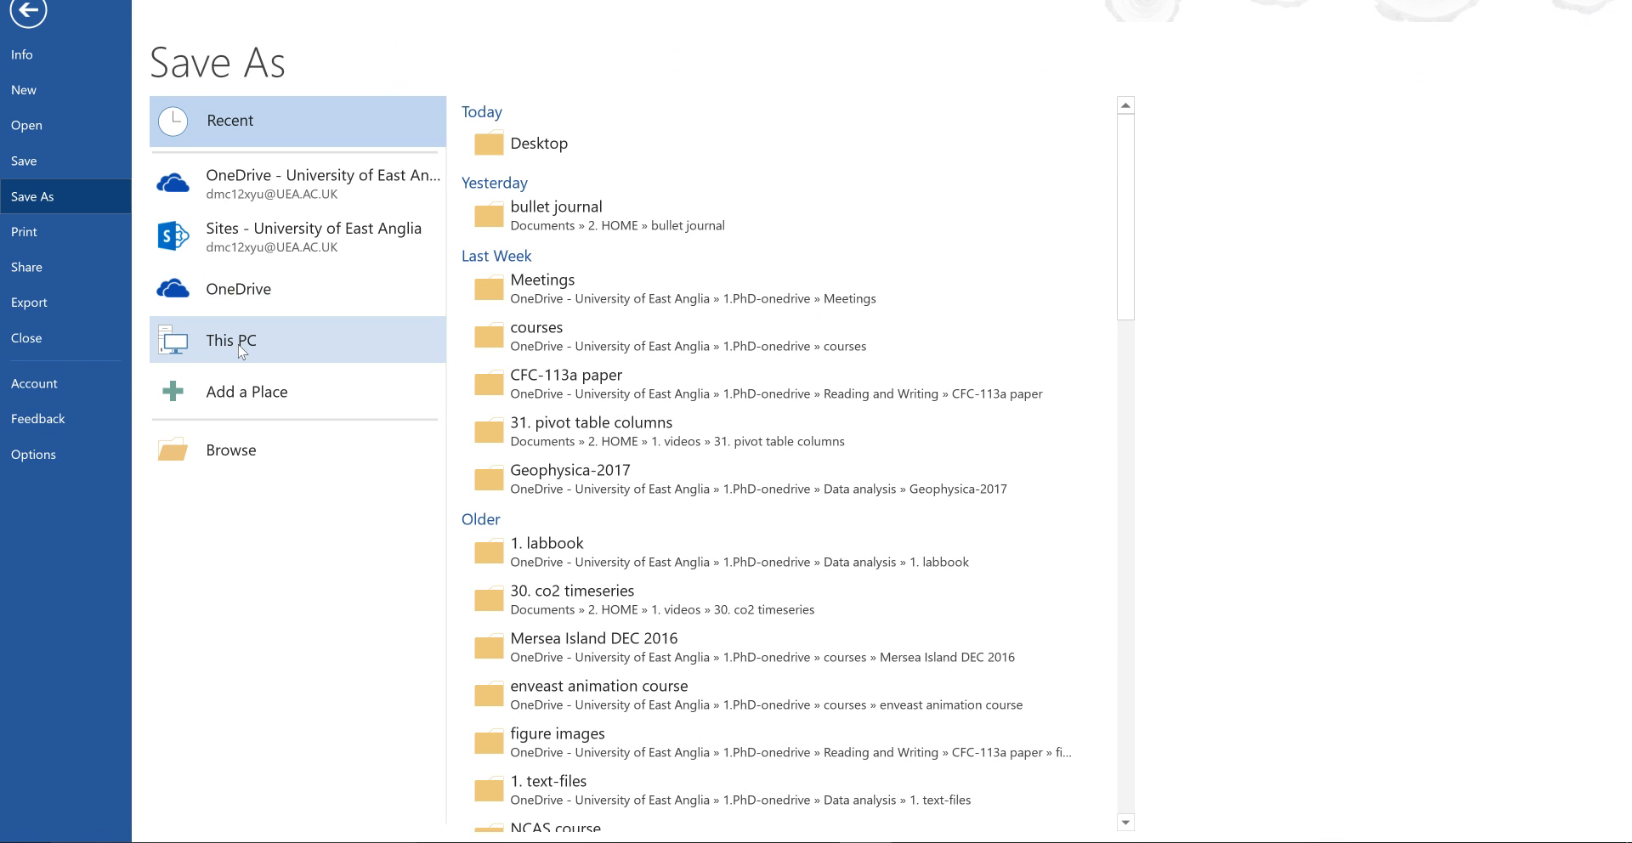
{"action": "left_click", "coordinate": [231, 451]}
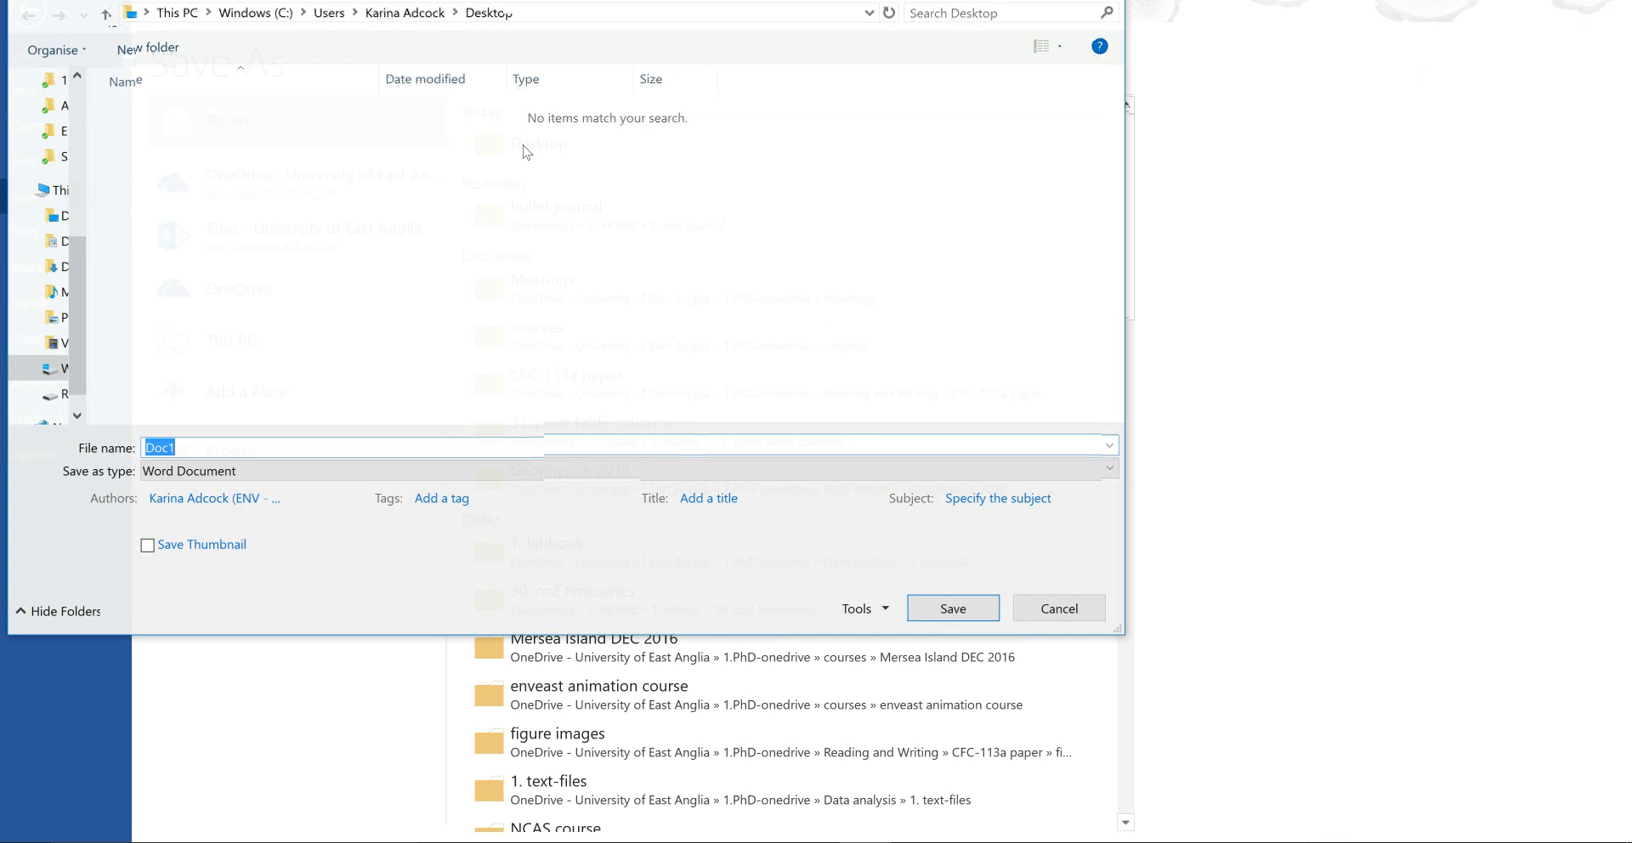
{"action": "left_click", "coordinate": [950, 609]}
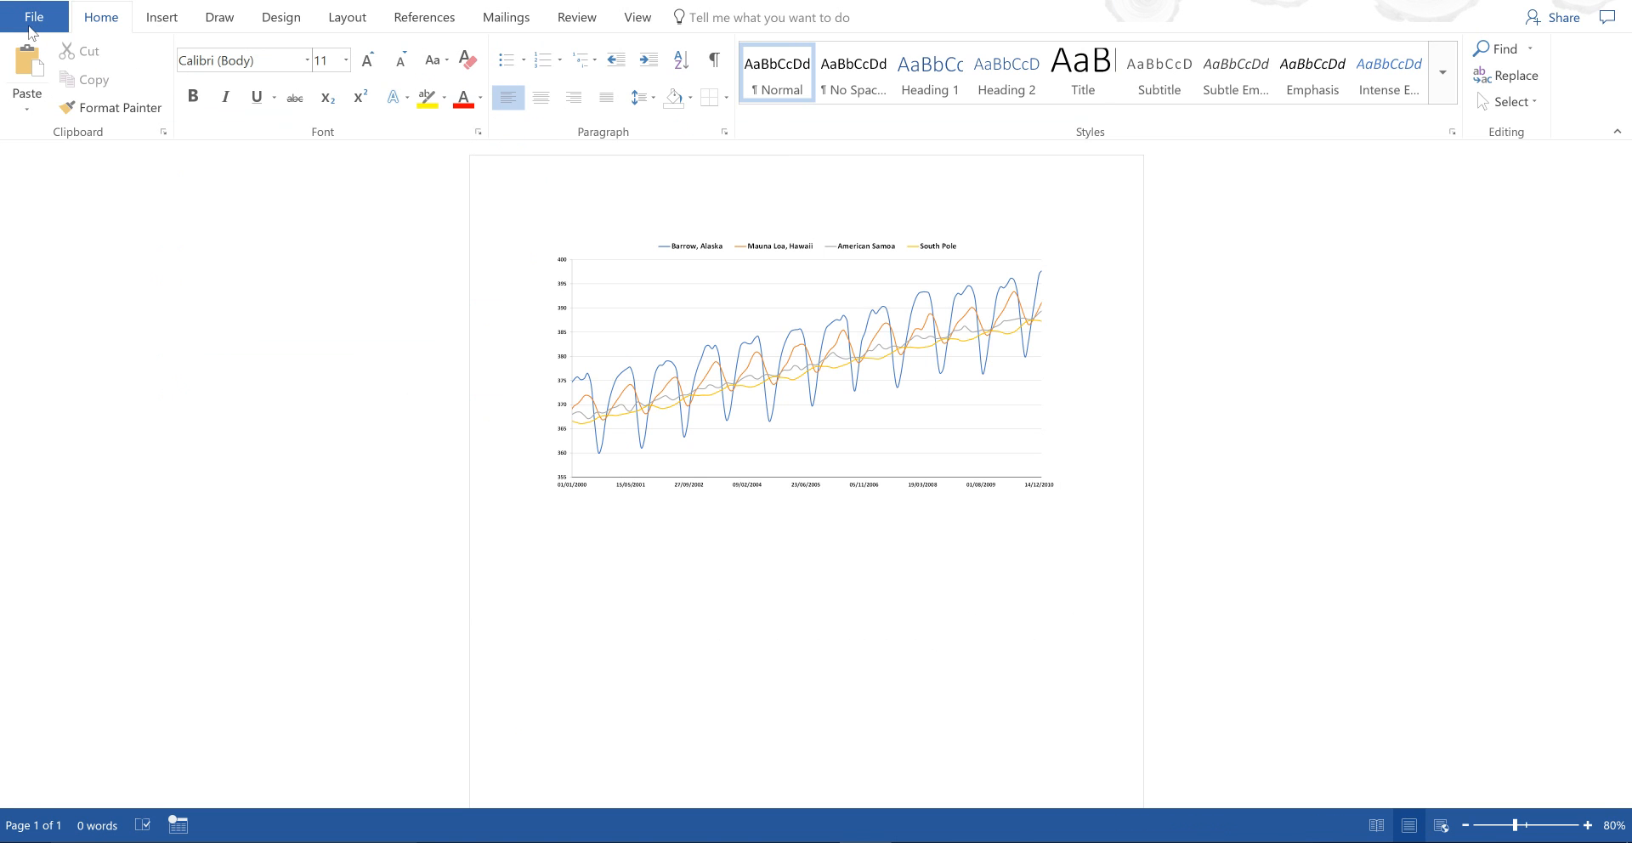
Print the document to PDF as fig01 on the Desktop and minimise Word
{"action": "left_click", "coordinate": [34, 17]}
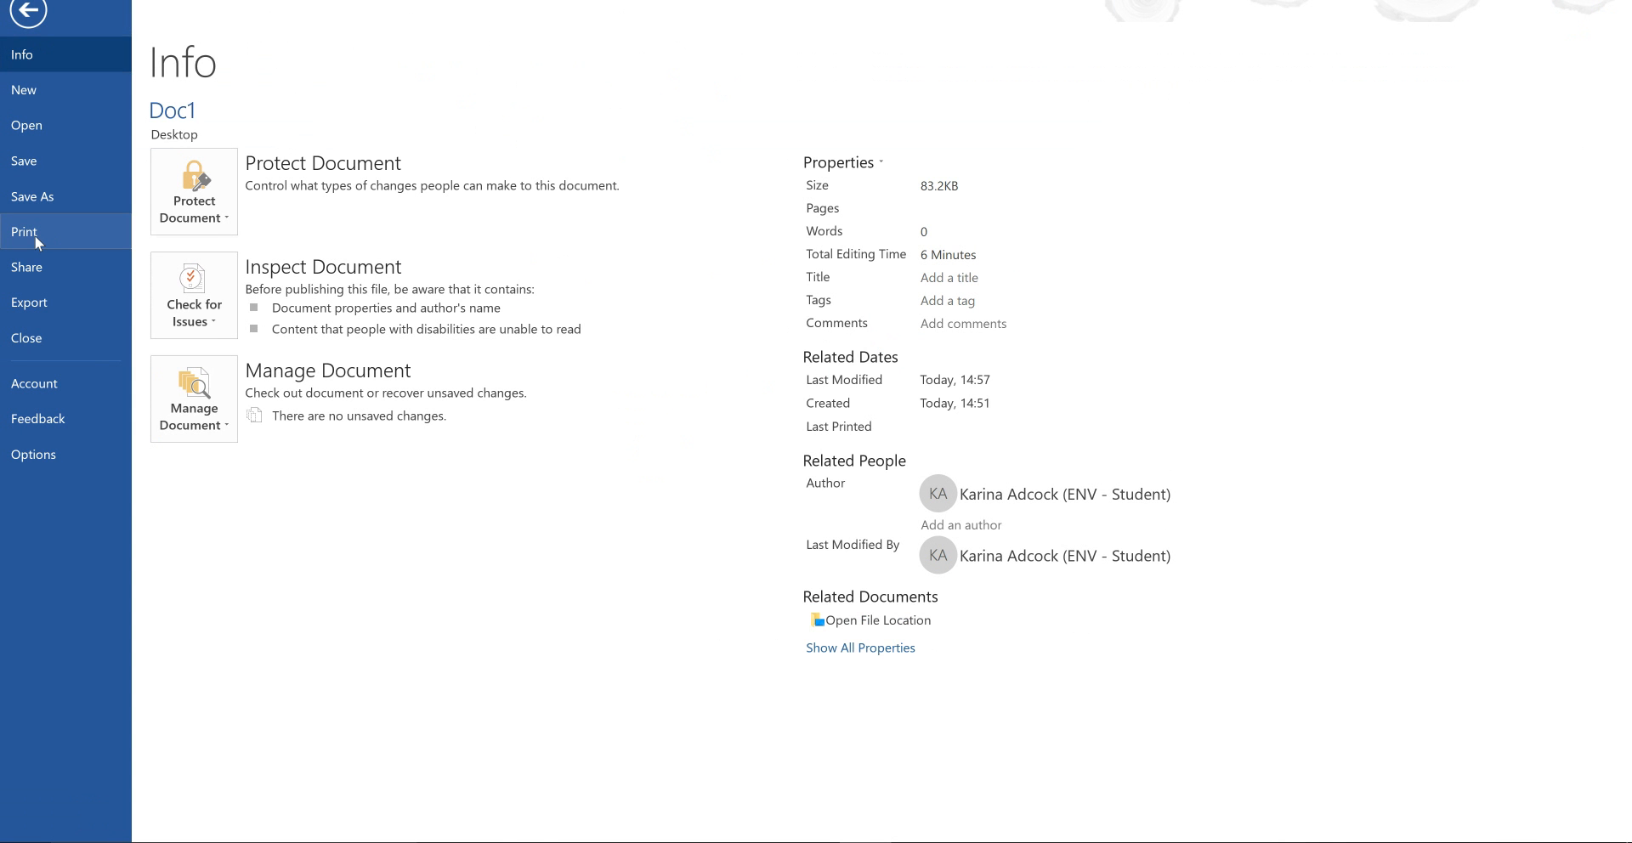
{"action": "left_click", "coordinate": [24, 232]}
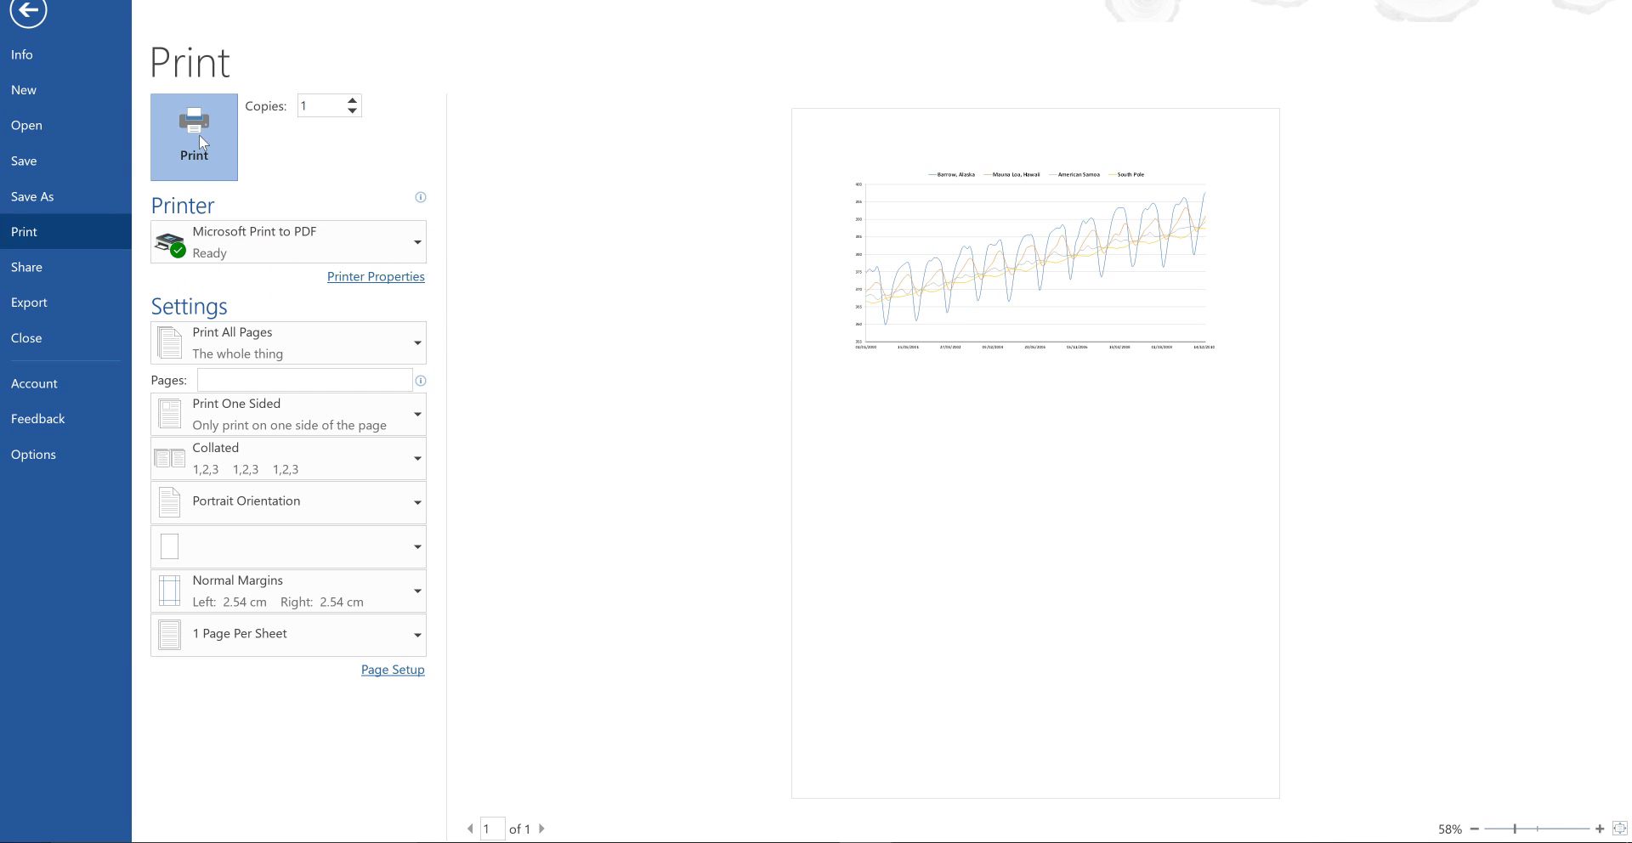
{"action": "left_click", "coordinate": [194, 136]}
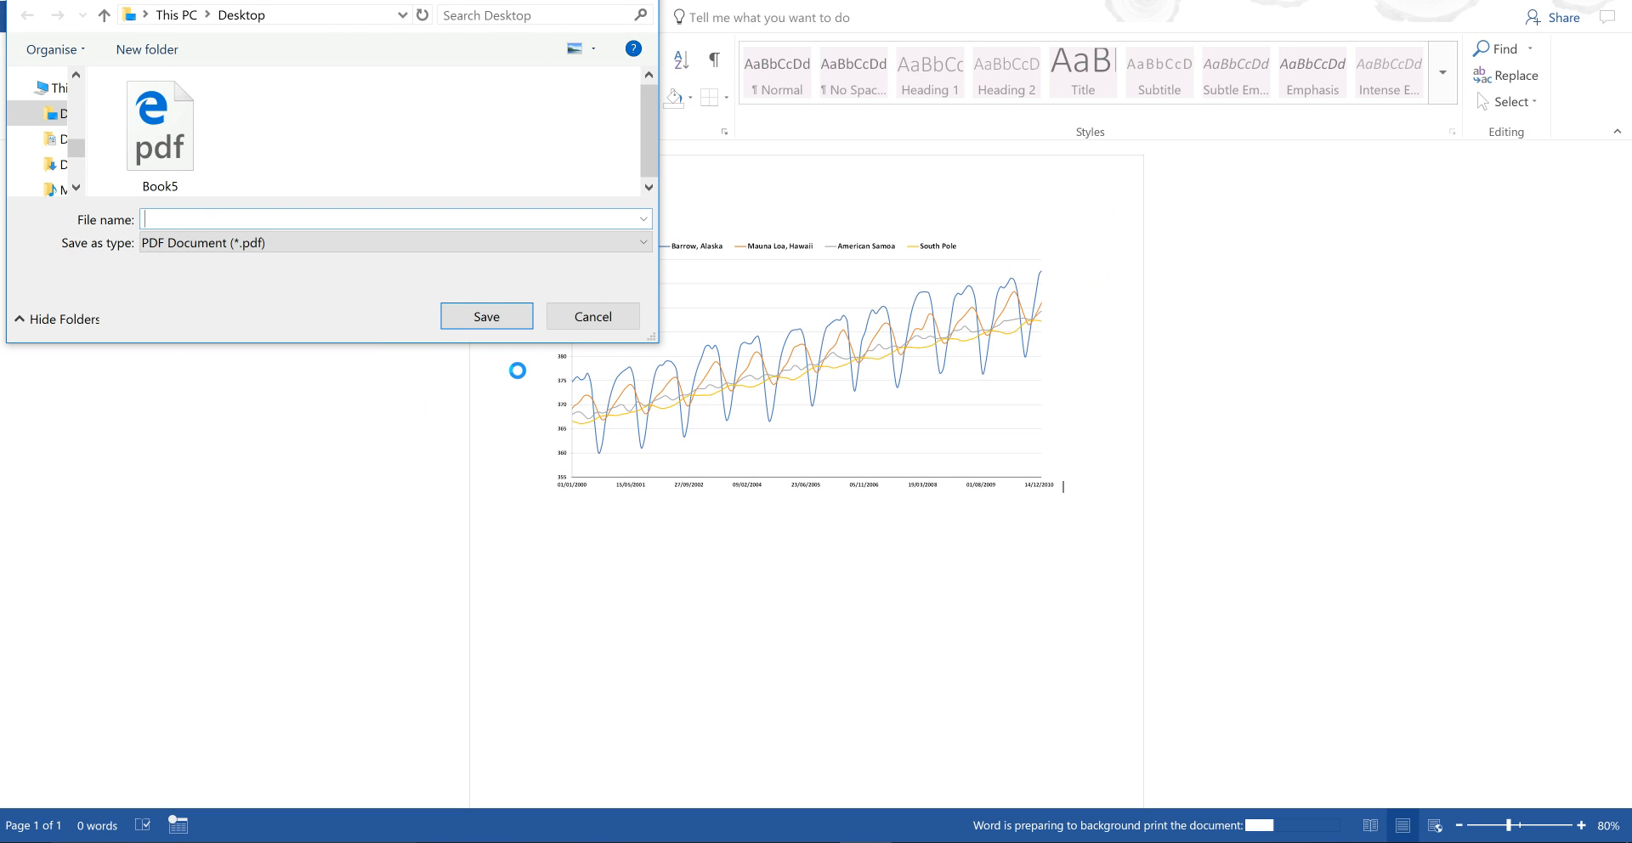
{"action": "type", "text": "fig01"}
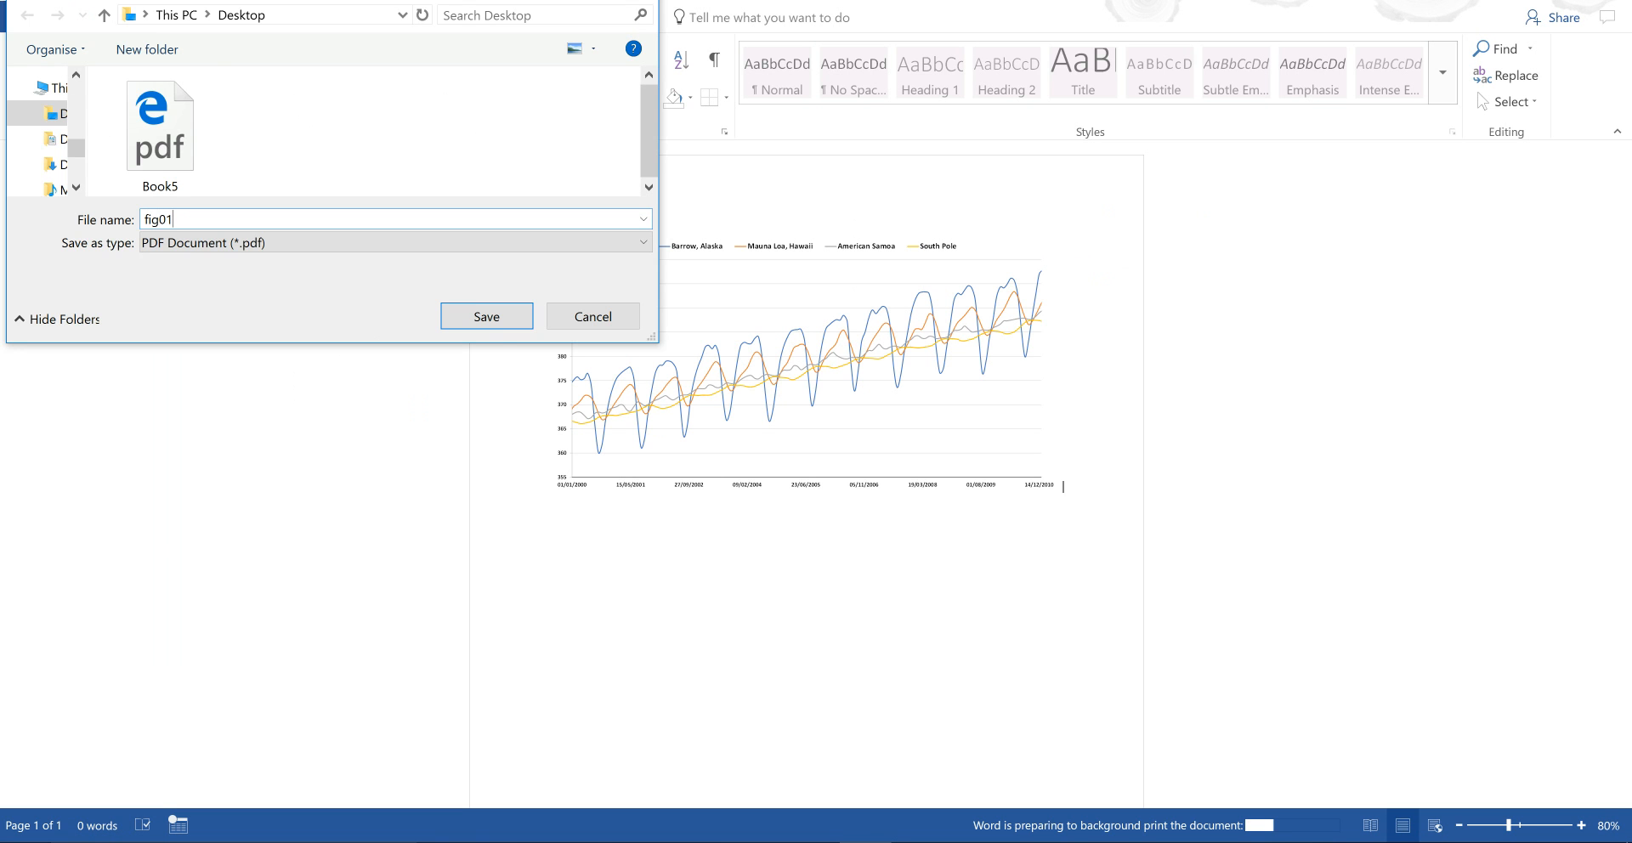
{"action": "left_click", "coordinate": [484, 316]}
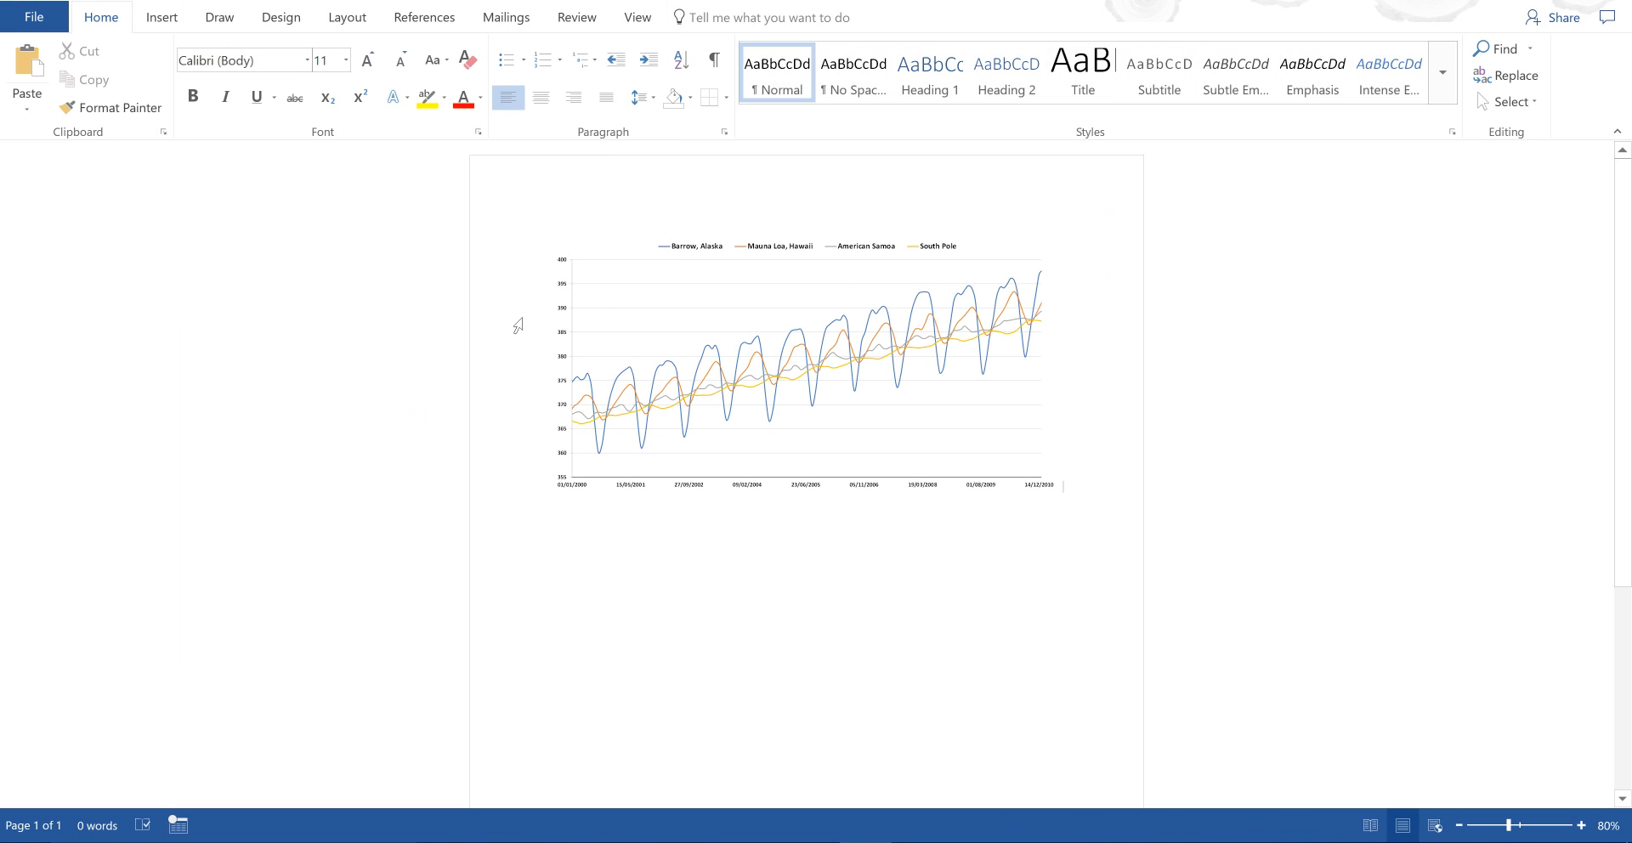
{"action": "left_click", "coordinate": [1061, 488]}
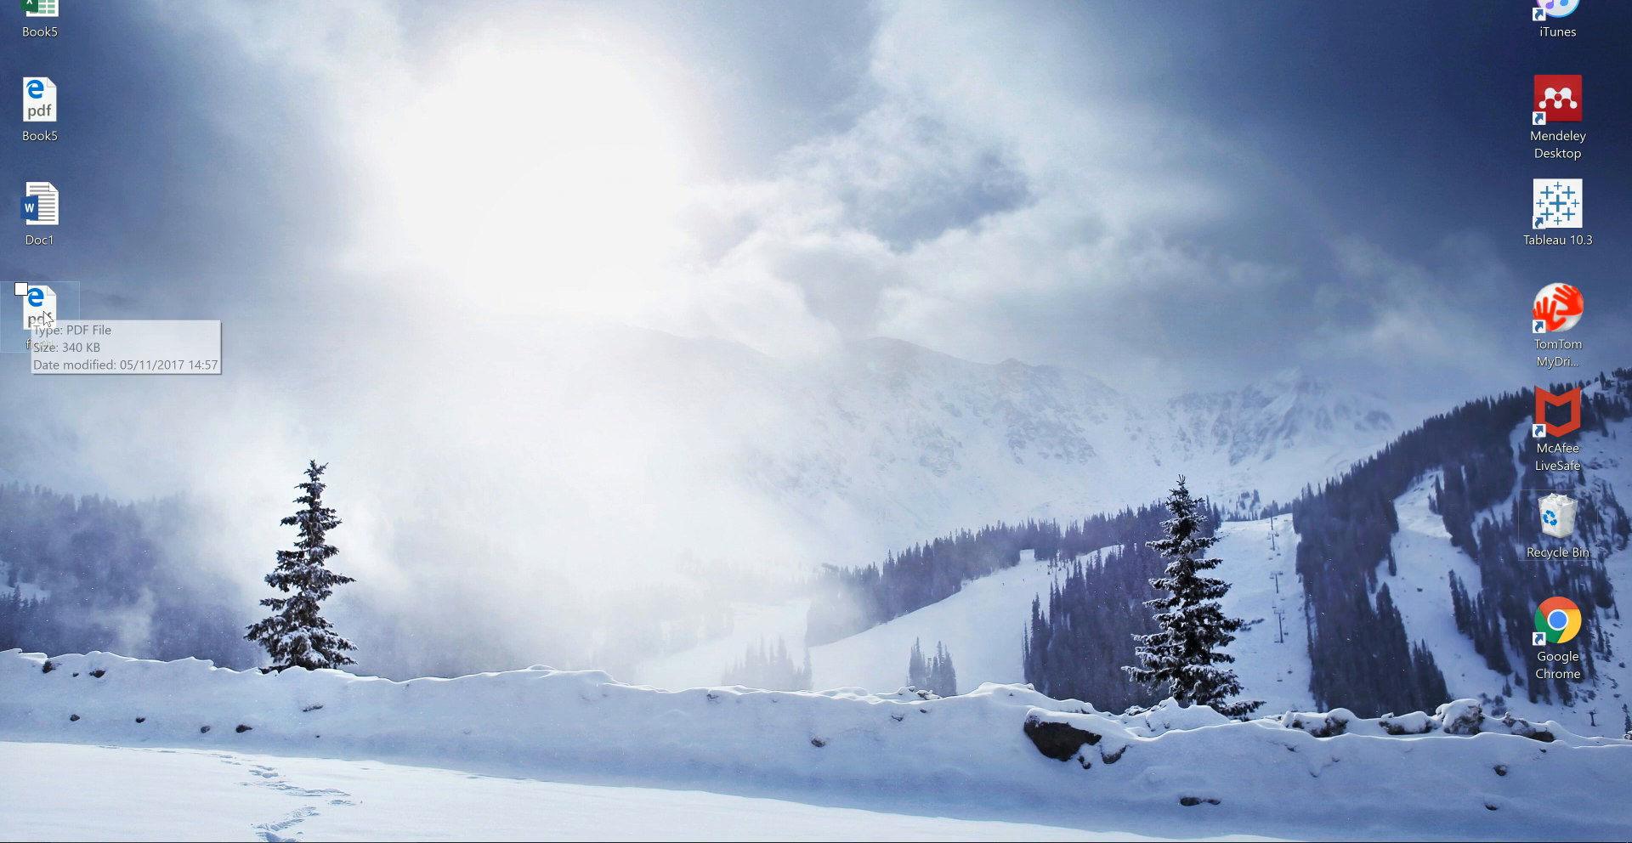
Open fig01.pdf from the desktop in Edge to view the CO2 chart
{"action": "double_click", "coordinate": [39, 313]}
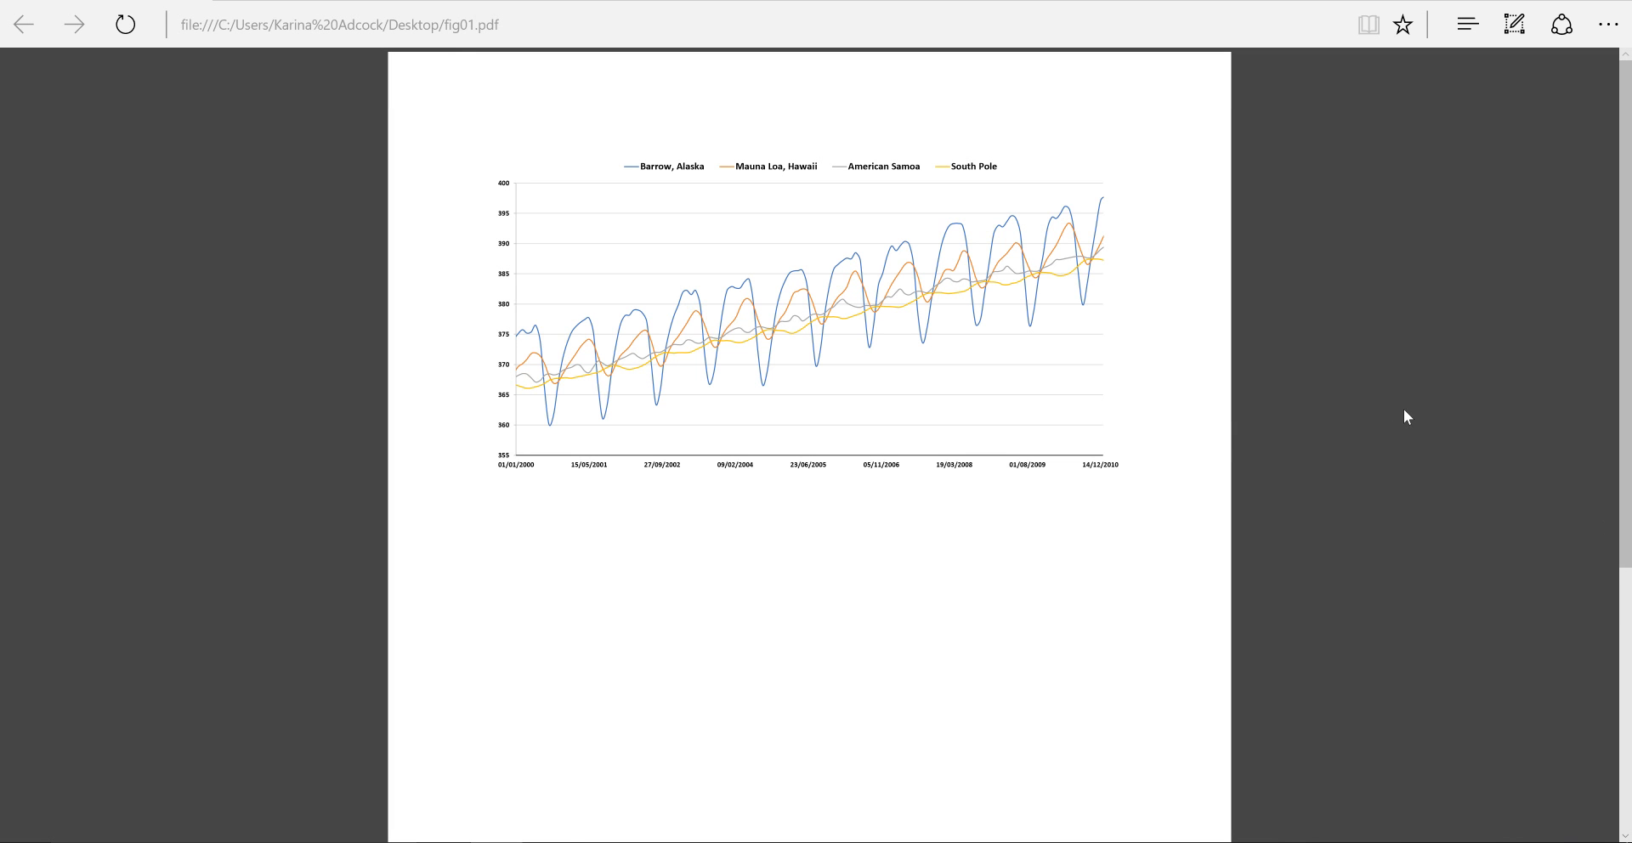
{"action": "mouse_move", "coordinate": [1435, 424]}
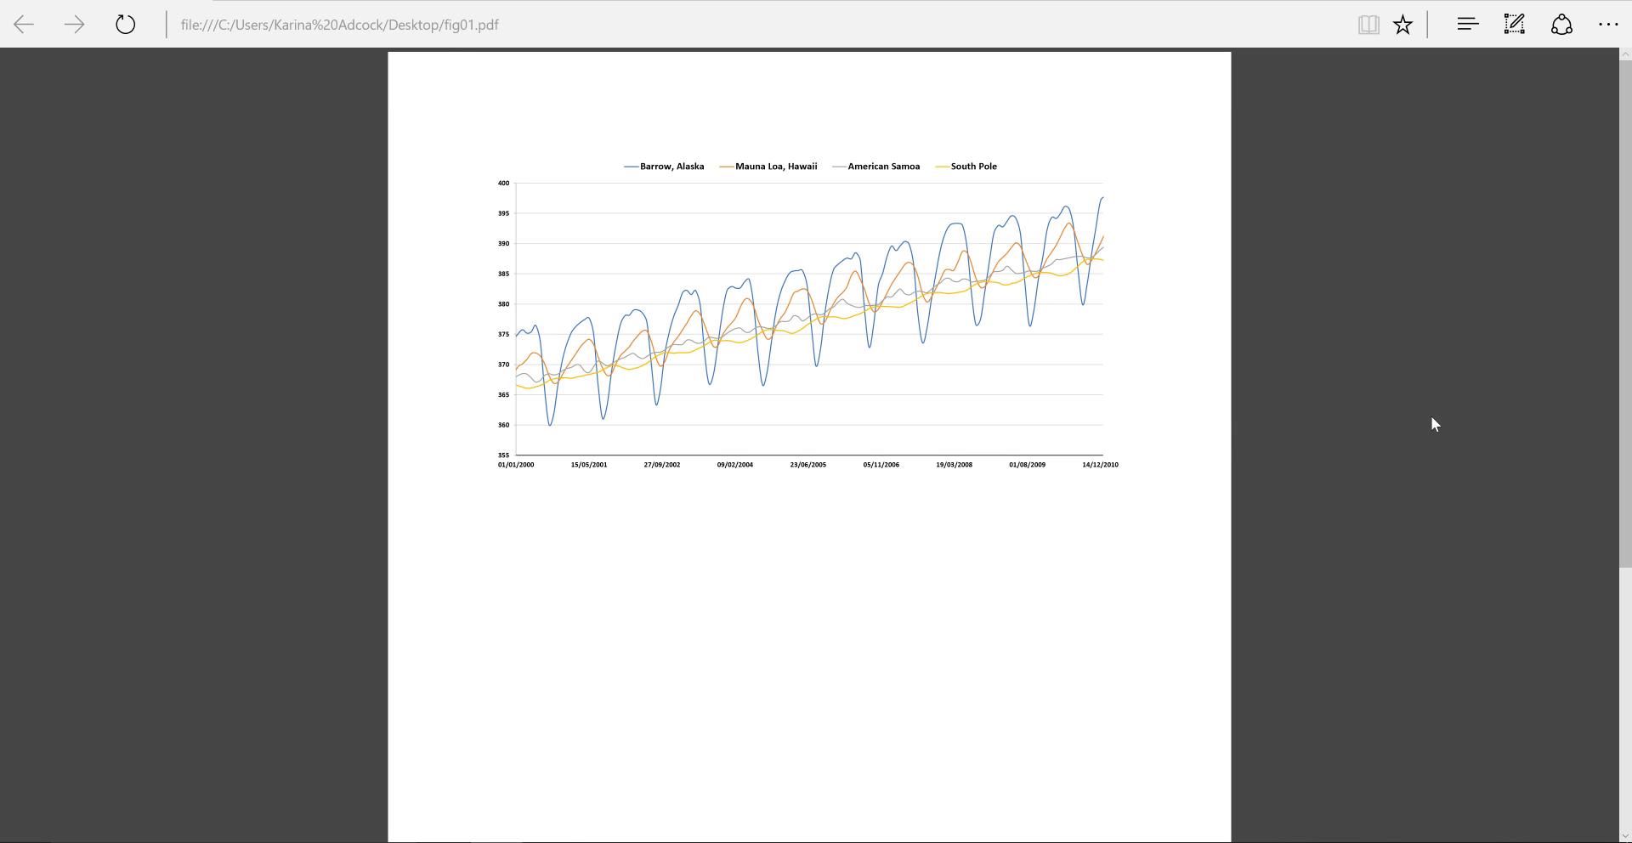